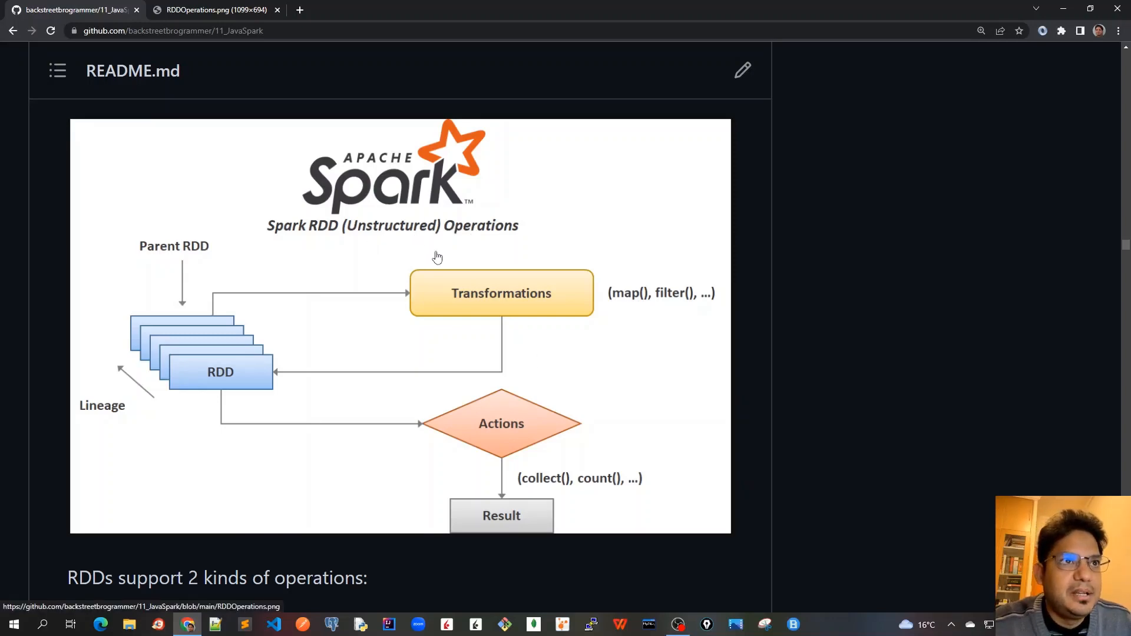
{"action": "mouse_move", "coordinate": [405, 293]}
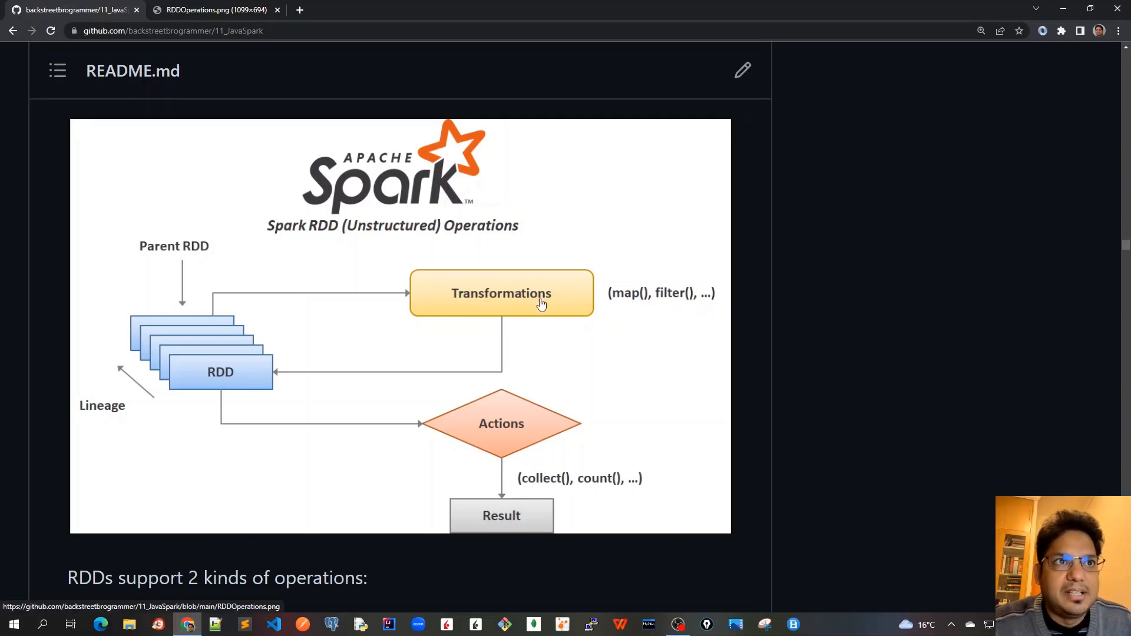
{"action": "mouse_move", "coordinate": [505, 303]}
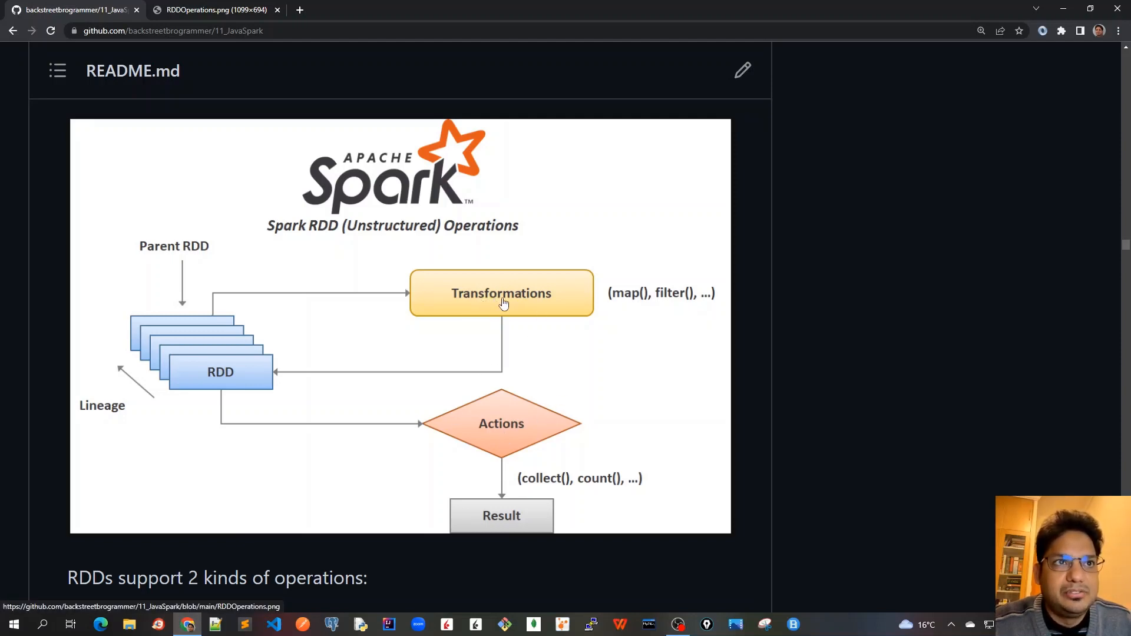
{"action": "mouse_move", "coordinate": [626, 304]}
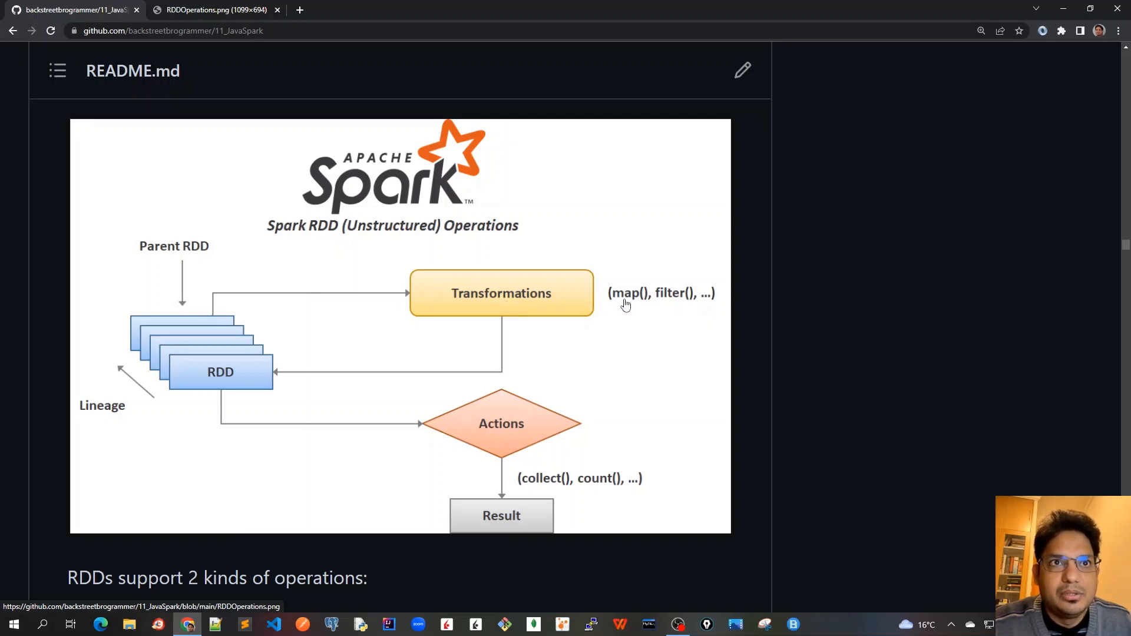
{"action": "mouse_move", "coordinate": [646, 335]}
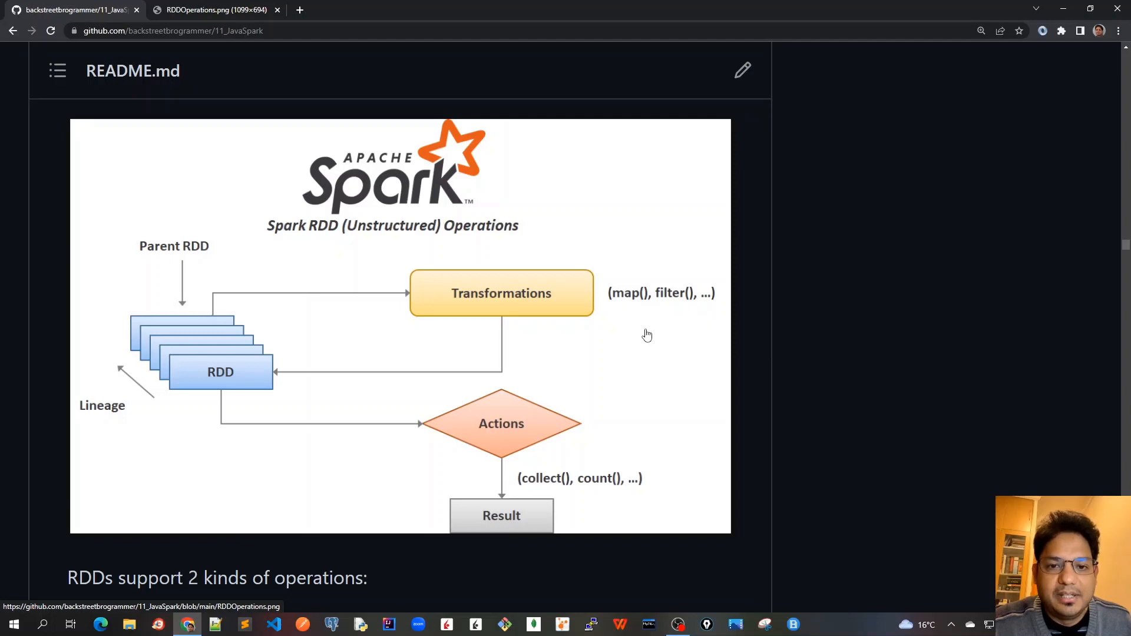
{"action": "mouse_move", "coordinate": [501, 429]}
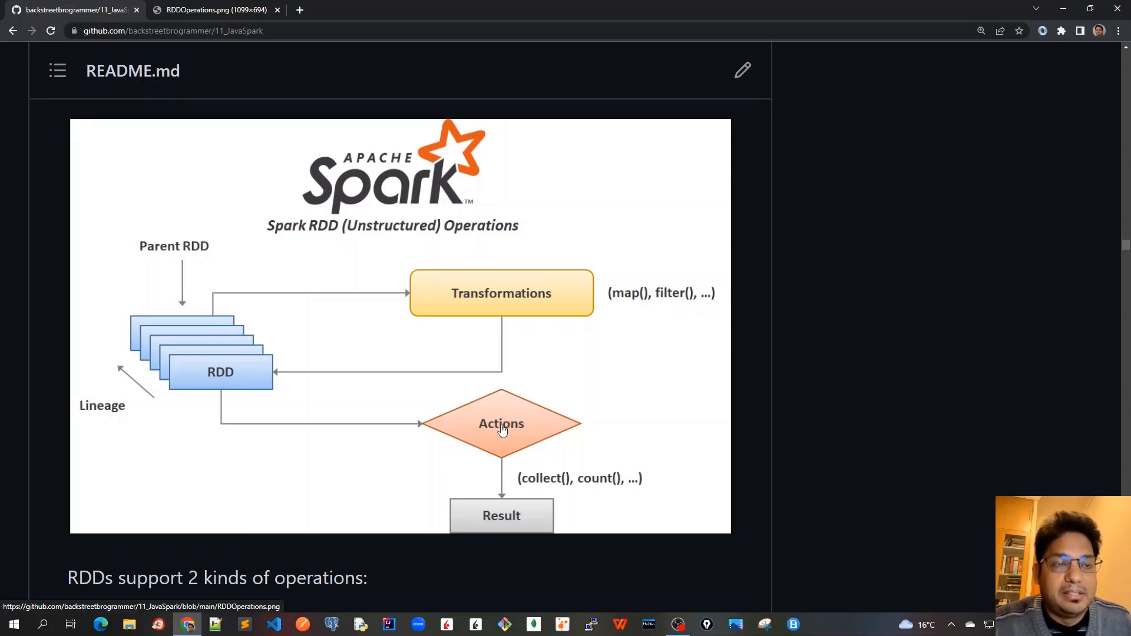
{"action": "mouse_move", "coordinate": [594, 491]}
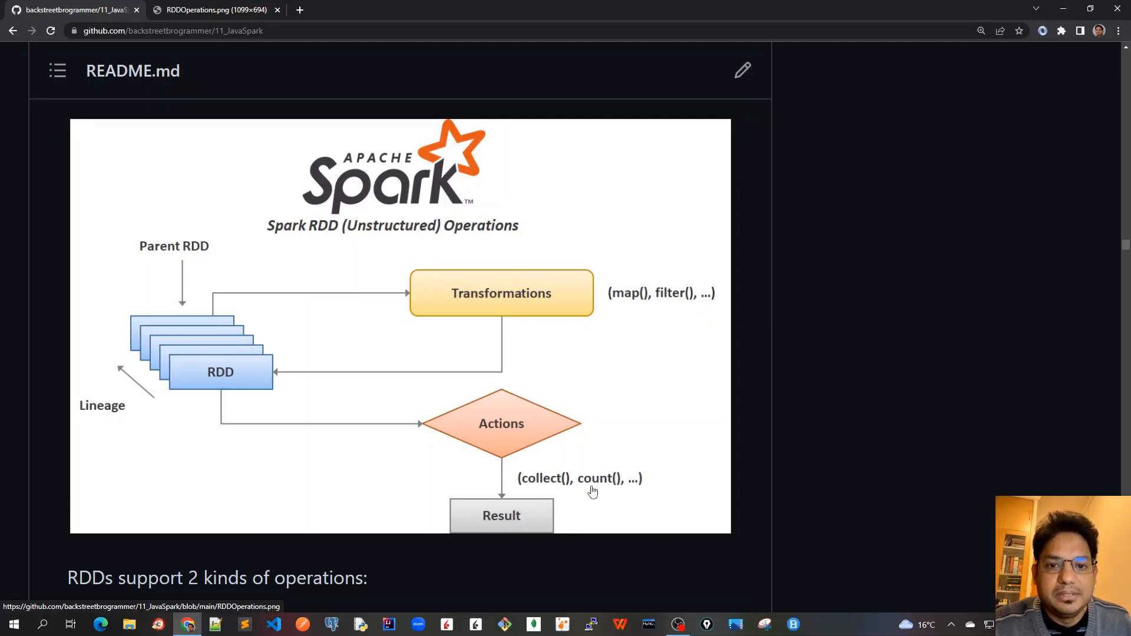
{"action": "mouse_move", "coordinate": [244, 360]}
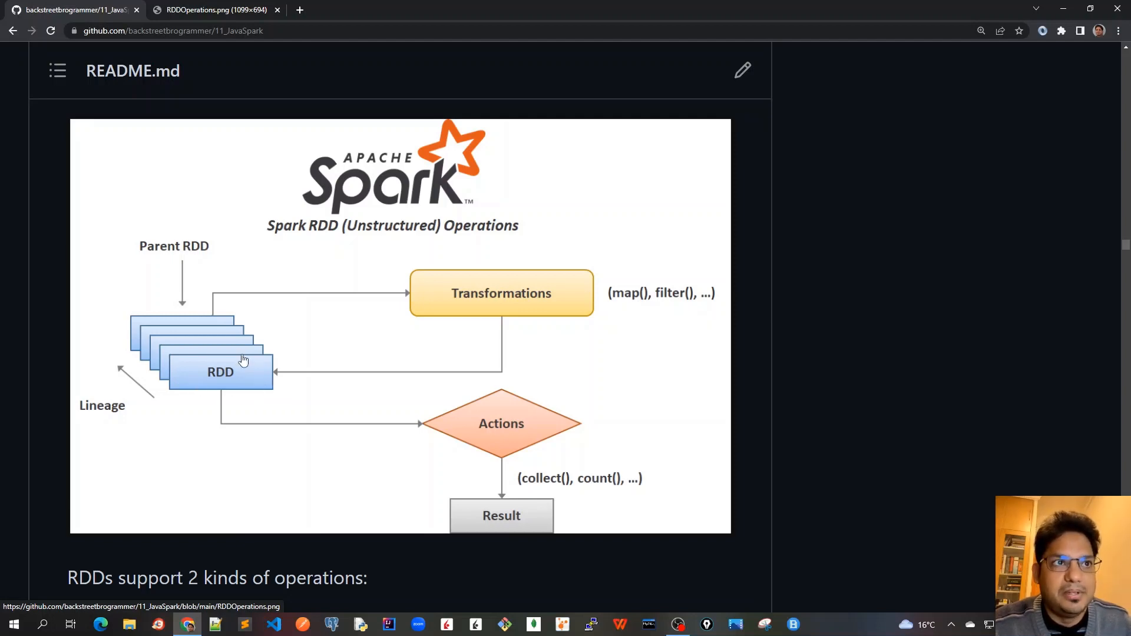
{"action": "mouse_move", "coordinate": [505, 527]}
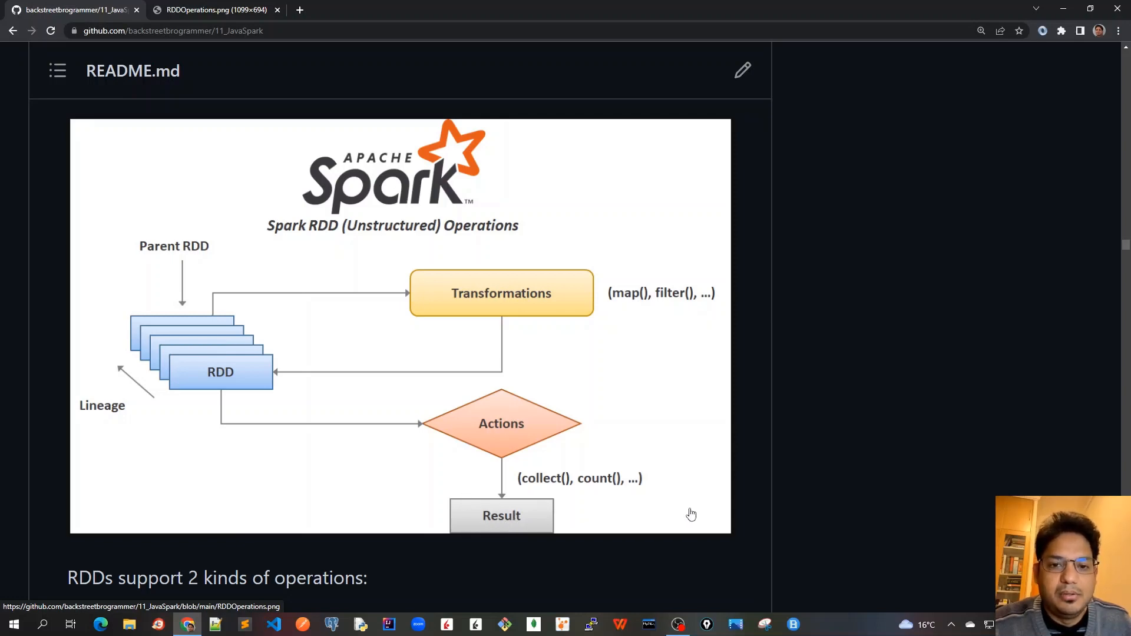
Highlight the Transformation bullet from creating new RDDs from existing ones through 'lazy in nature'
{"action": "scroll", "scroll_direction": "down", "scroll_amount": 3}
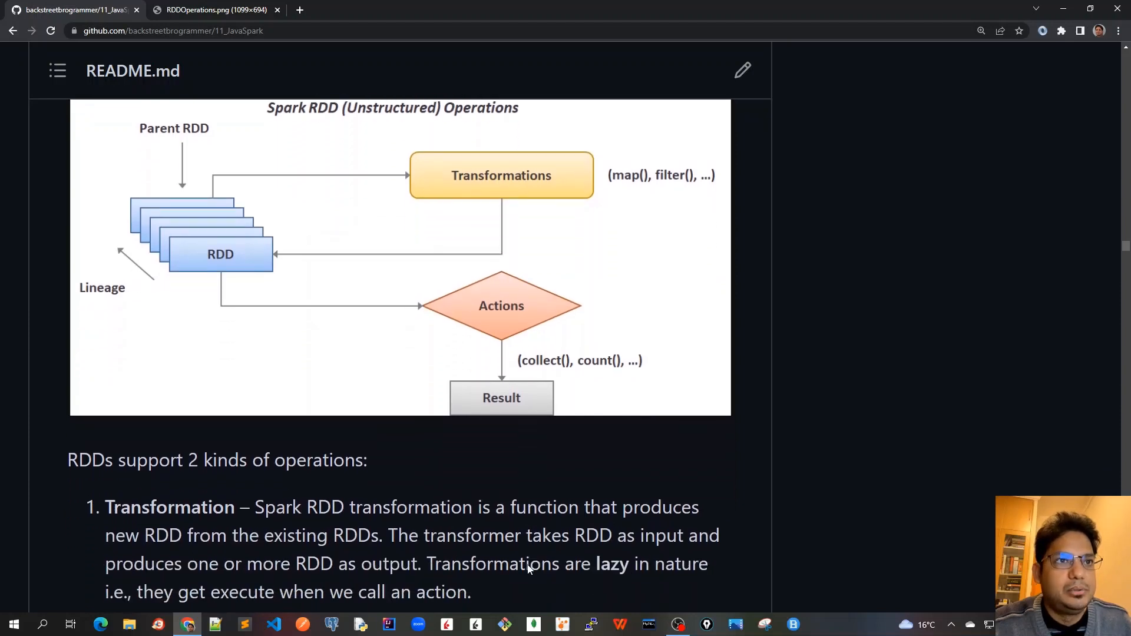
{"action": "scroll", "scroll_direction": "down", "scroll_amount": 3}
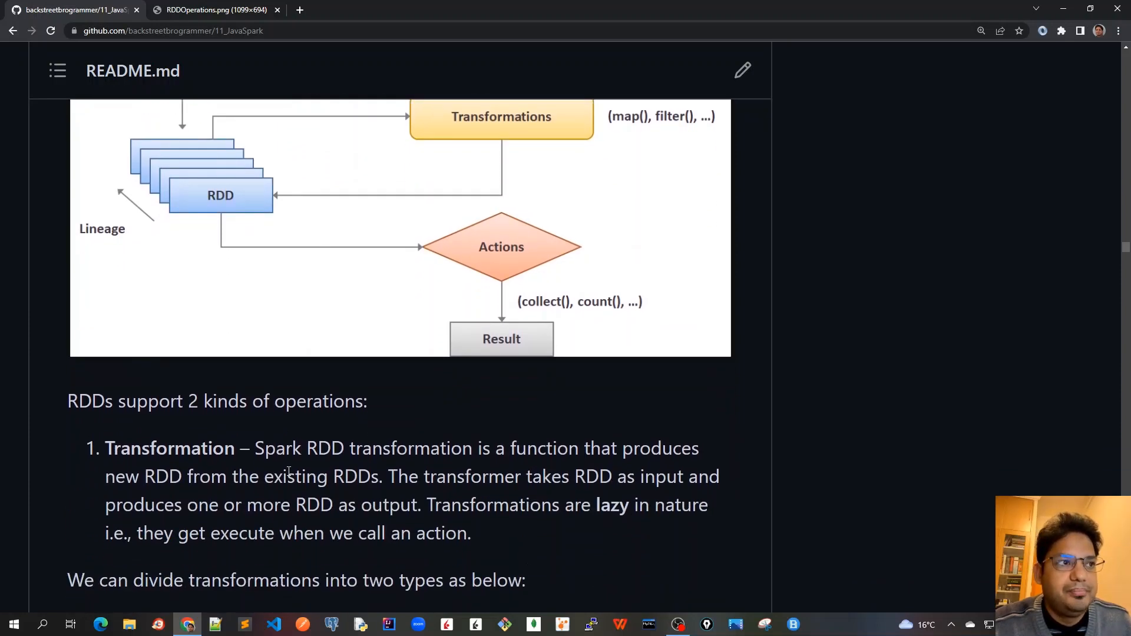
{"action": "left_click_drag", "start_coordinate": [263, 448], "coordinate": [476, 448]}
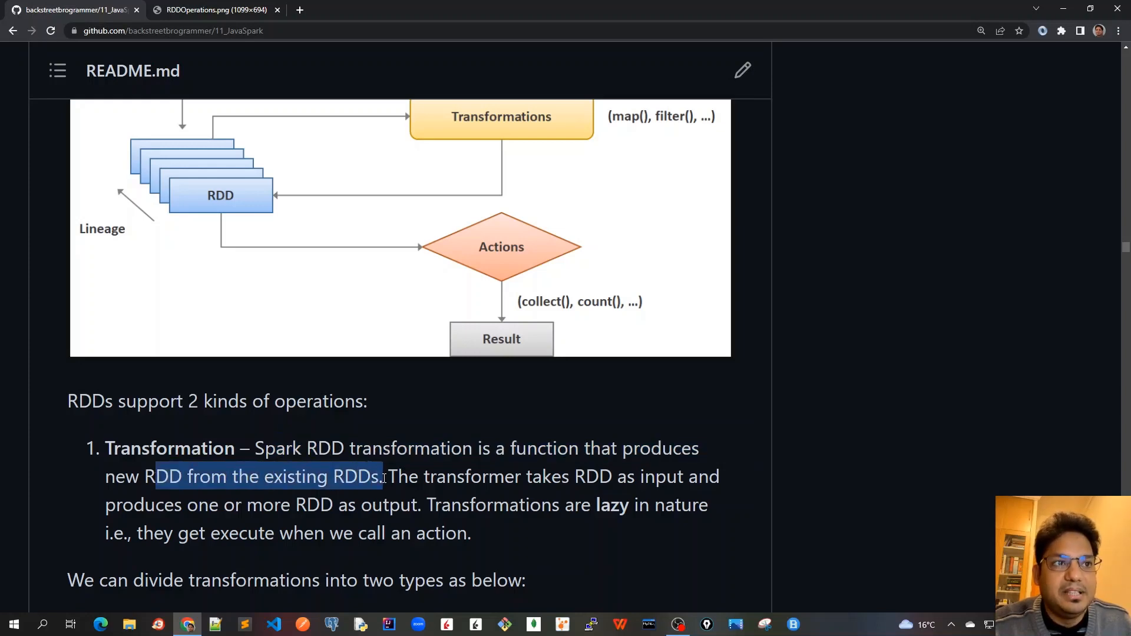
{"action": "left_click_drag", "start_coordinate": [388, 476], "coordinate": [549, 476]}
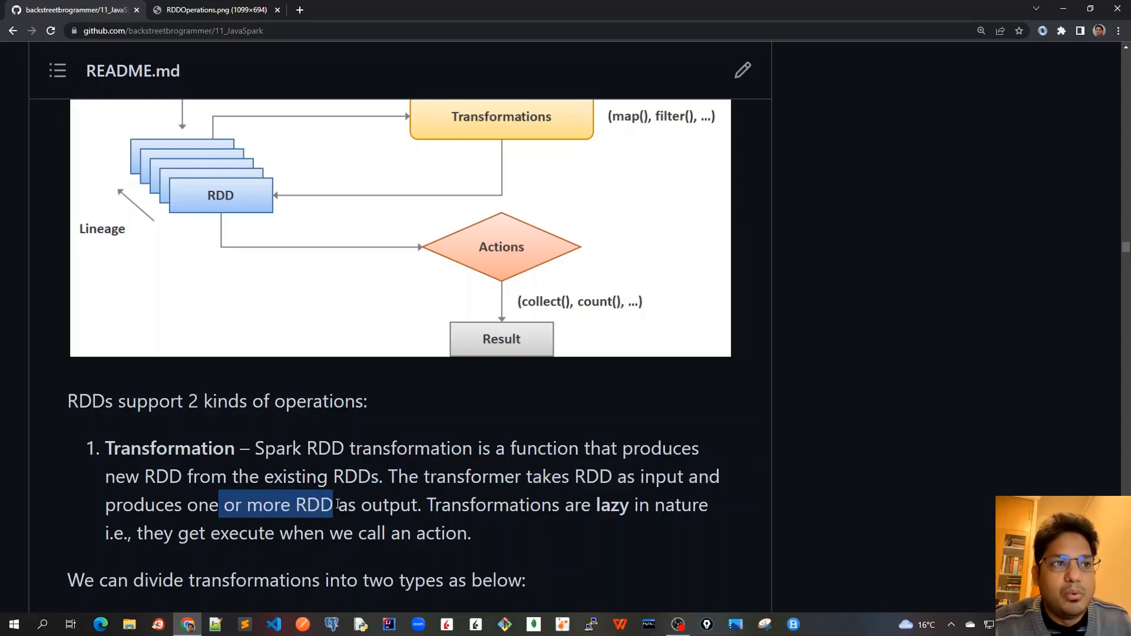
{"action": "left_click_drag", "start_coordinate": [333, 505], "coordinate": [462, 505]}
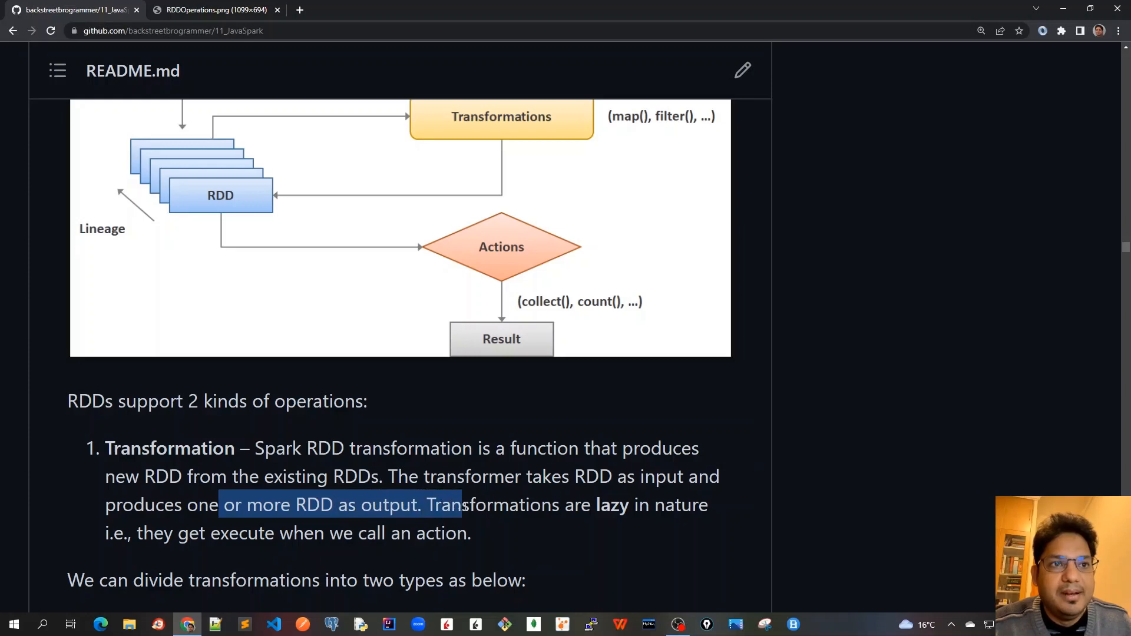
{"action": "left_click_drag", "start_coordinate": [462, 505], "coordinate": [708, 506]}
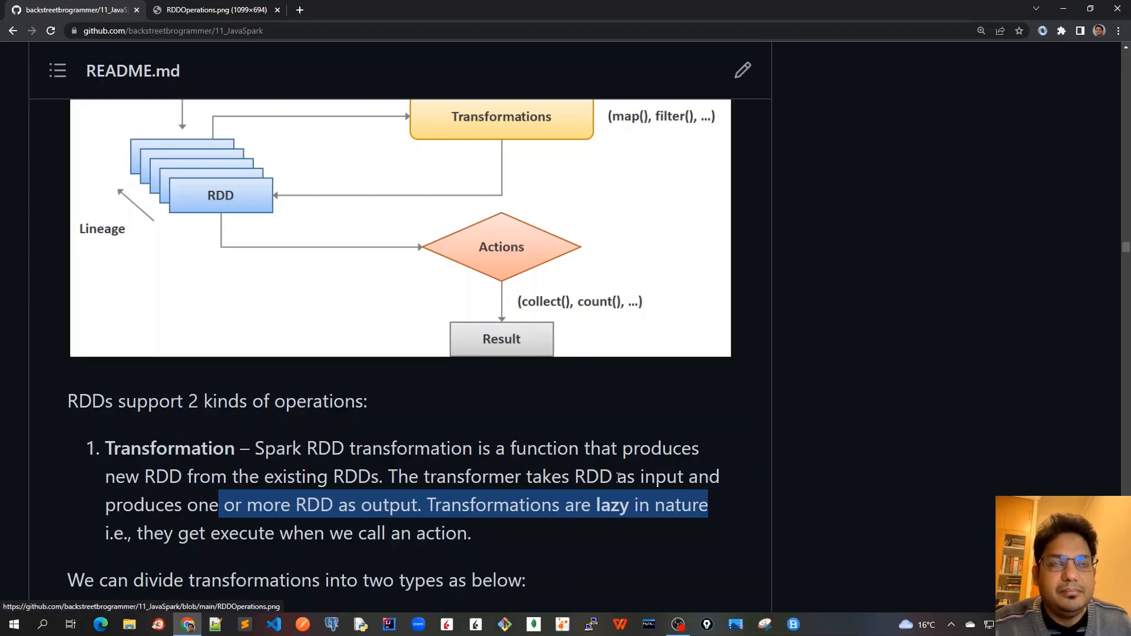
{"action": "mouse_move", "coordinate": [634, 482]}
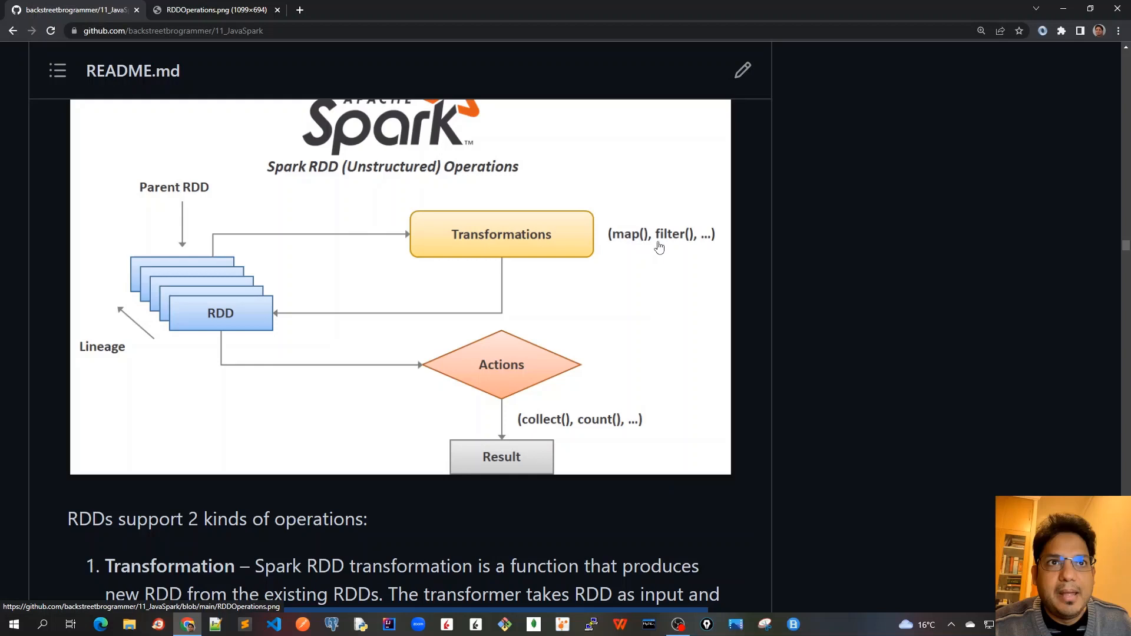
{"action": "mouse_move", "coordinate": [659, 282]}
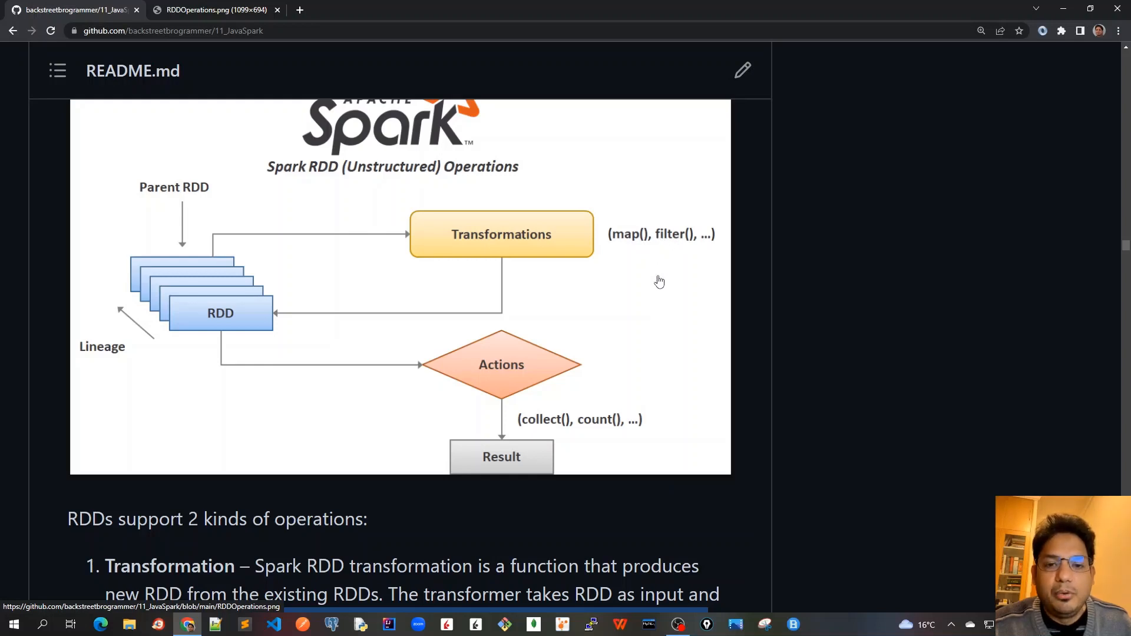
{"action": "mouse_move", "coordinate": [630, 244]}
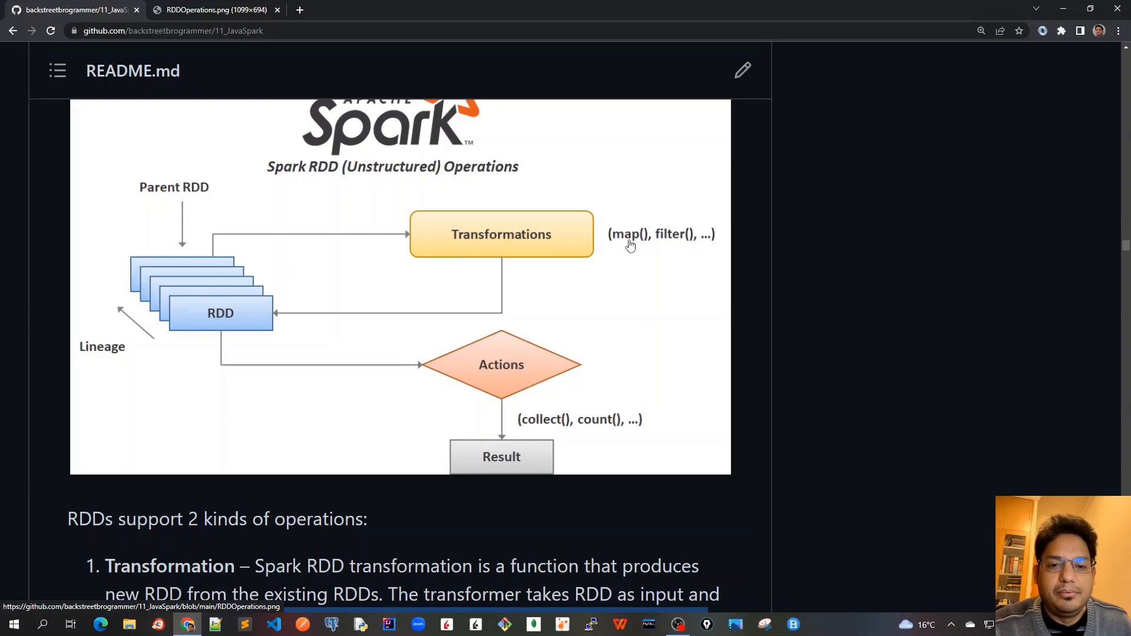
{"action": "mouse_move", "coordinate": [662, 243]}
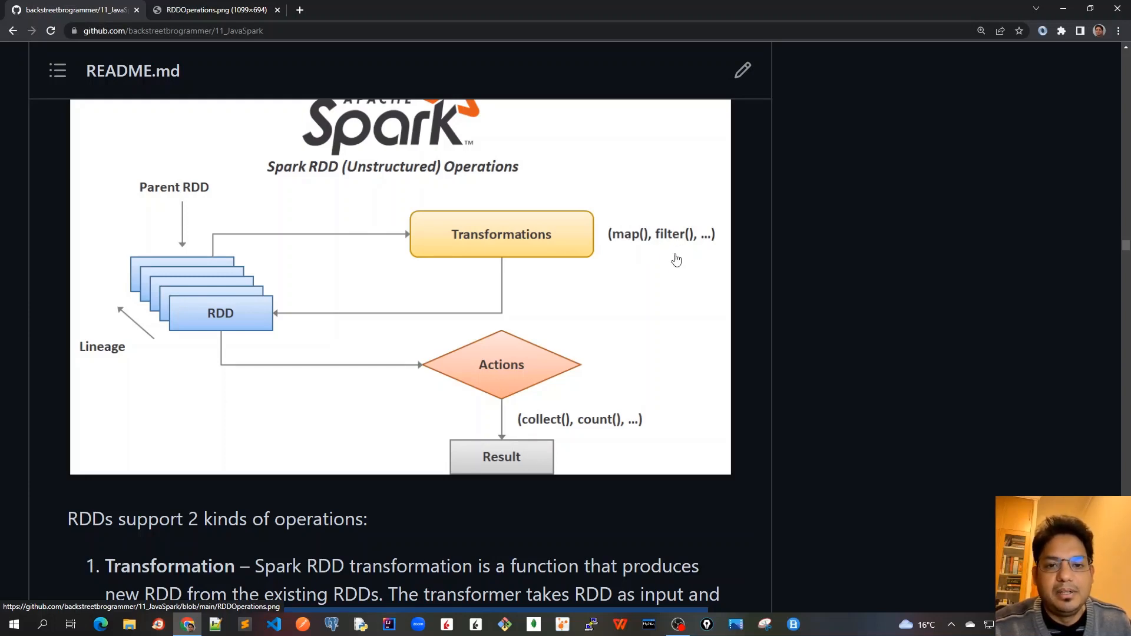
{"action": "mouse_move", "coordinate": [652, 463]}
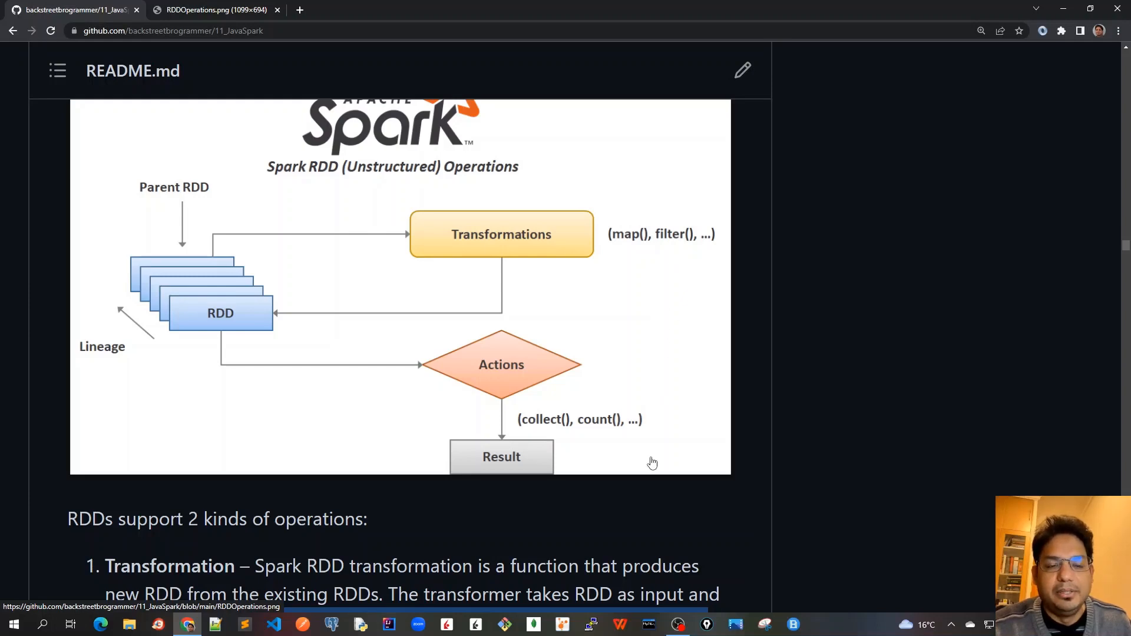
{"action": "mouse_move", "coordinate": [664, 251]}
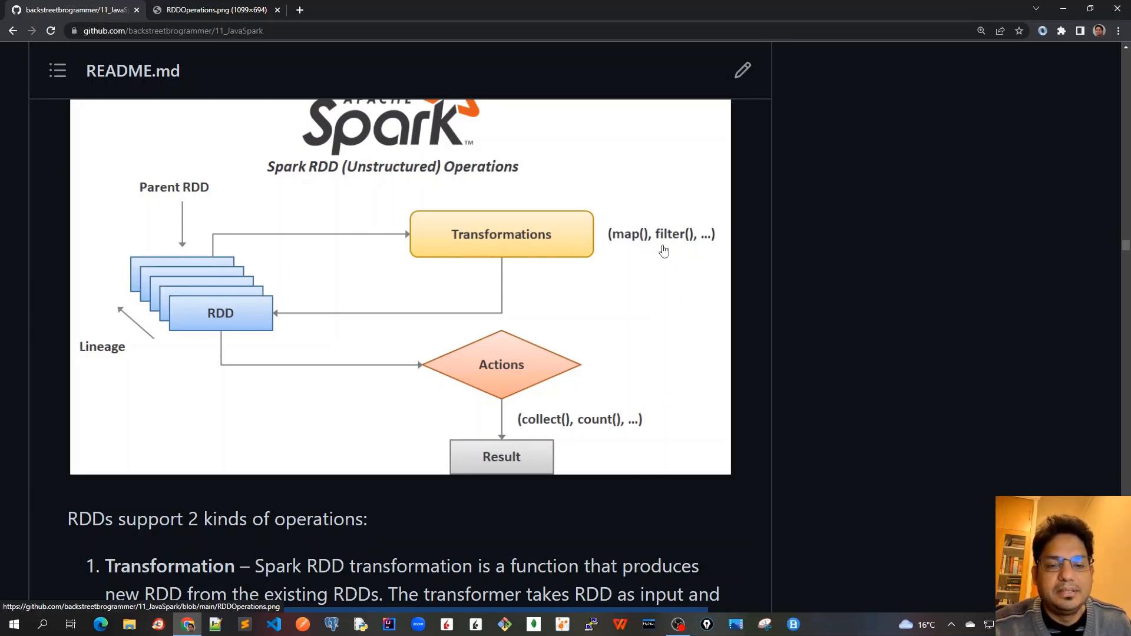
{"action": "mouse_move", "coordinate": [640, 447]}
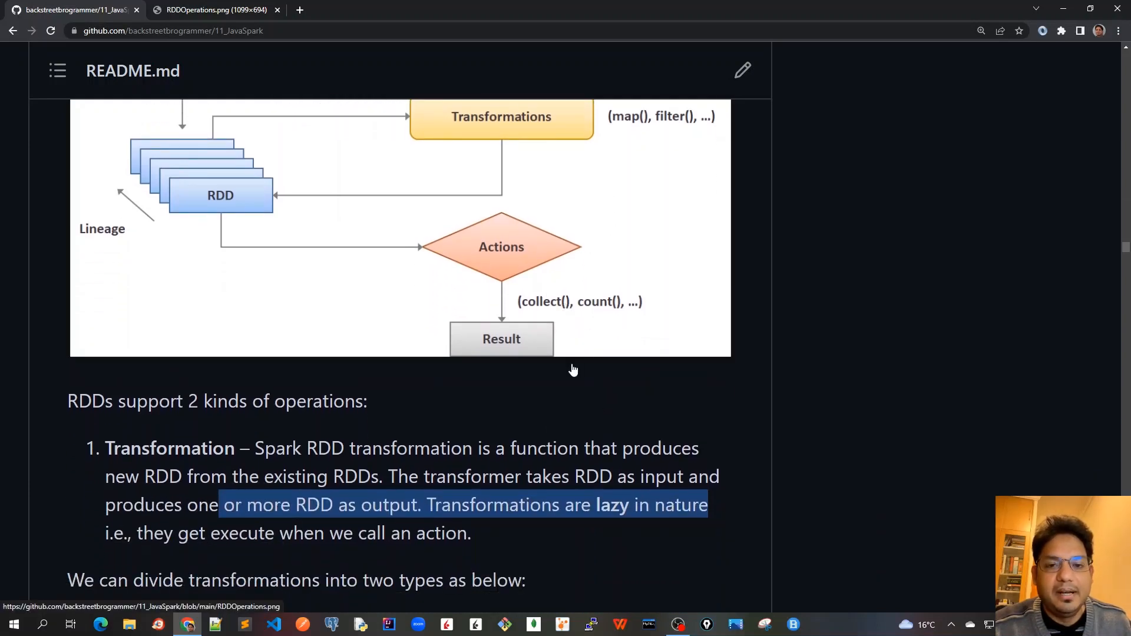
{"action": "scroll", "scroll_direction": "down", "scroll_amount": 3}
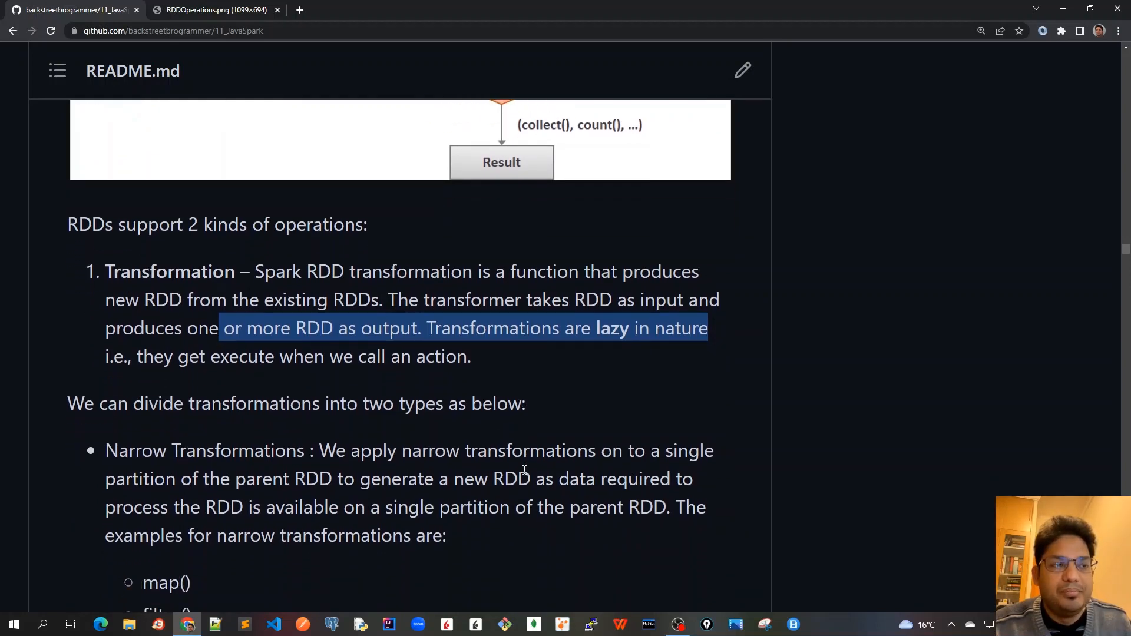
{"action": "mouse_move", "coordinate": [227, 469]}
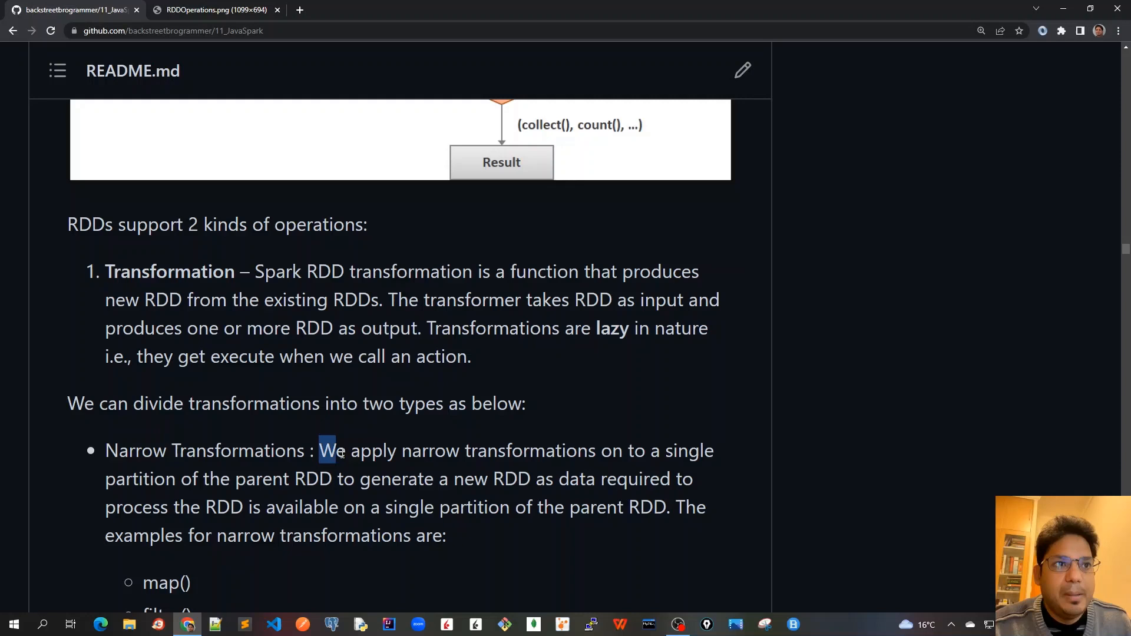
{"action": "left_click_drag", "start_coordinate": [331, 451], "coordinate": [714, 451]}
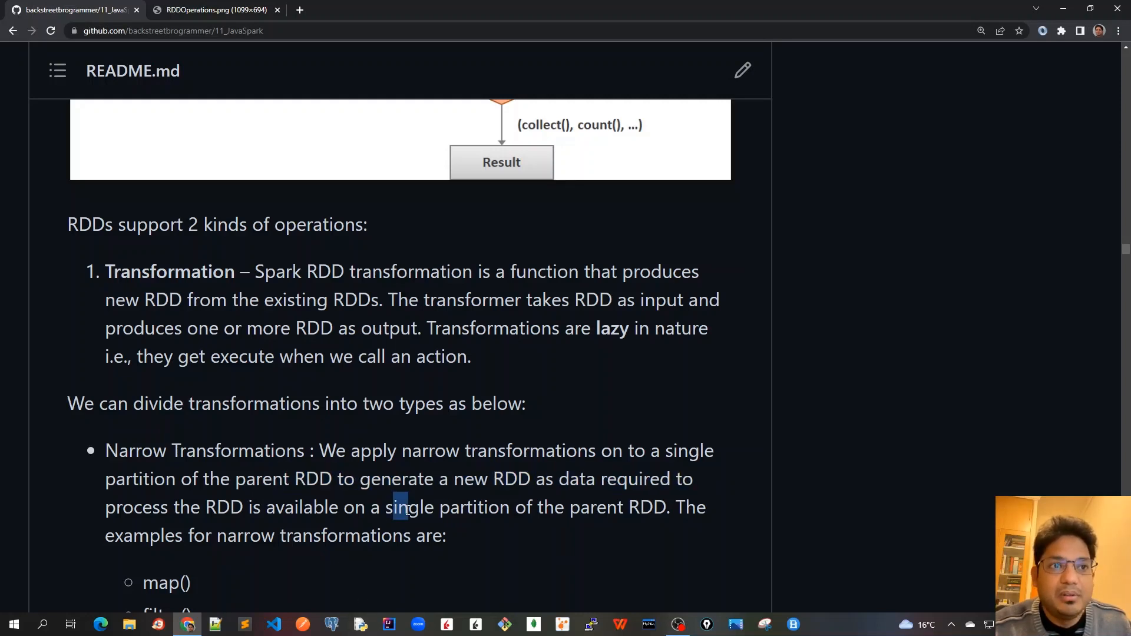
{"action": "left_click_drag", "start_coordinate": [405, 507], "coordinate": [653, 508]}
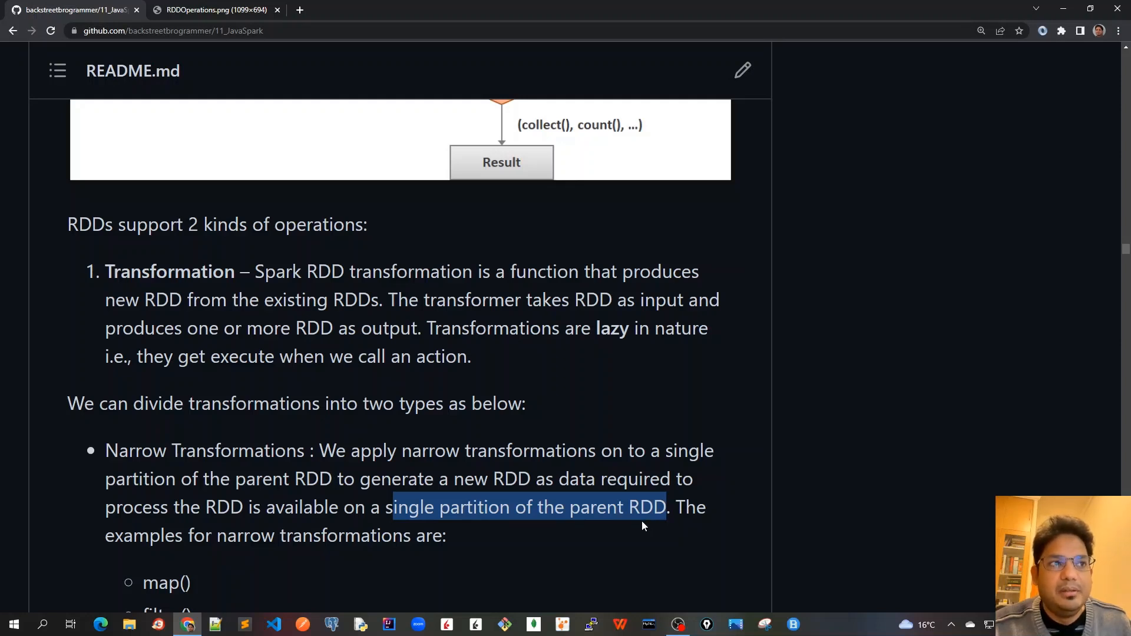
Scroll the README down until the narrow examples list, map() through mapPartitions(), is fully visible
{"action": "scroll", "scroll_direction": "down", "scroll_amount": 3}
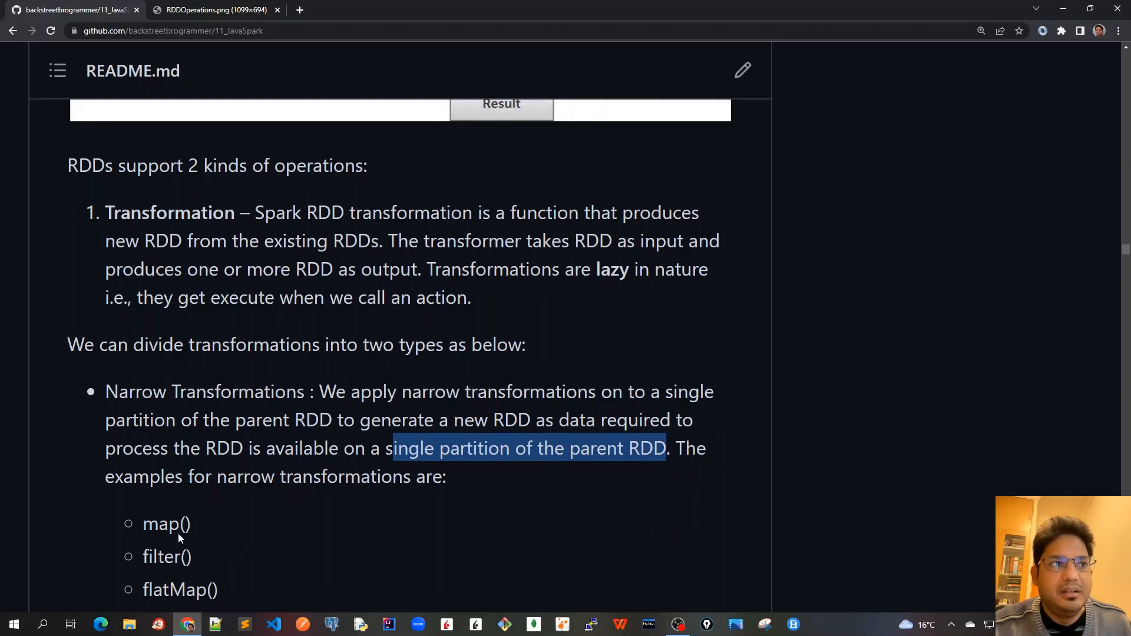
{"action": "scroll", "scroll_direction": "down", "scroll_amount": 3}
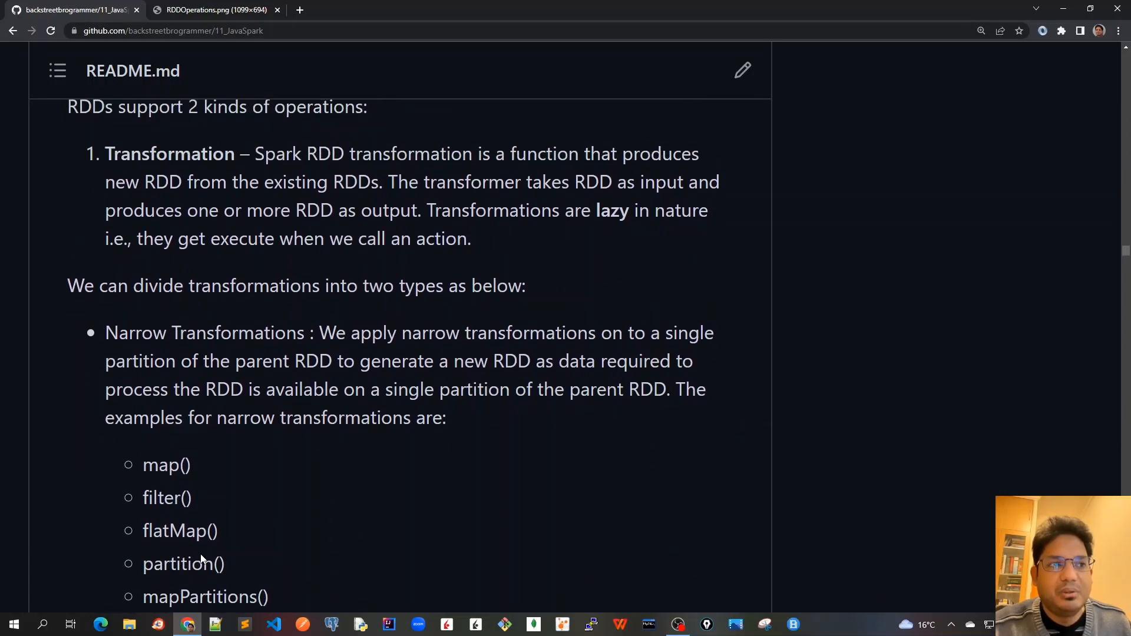
{"action": "mouse_move", "coordinate": [331, 454]}
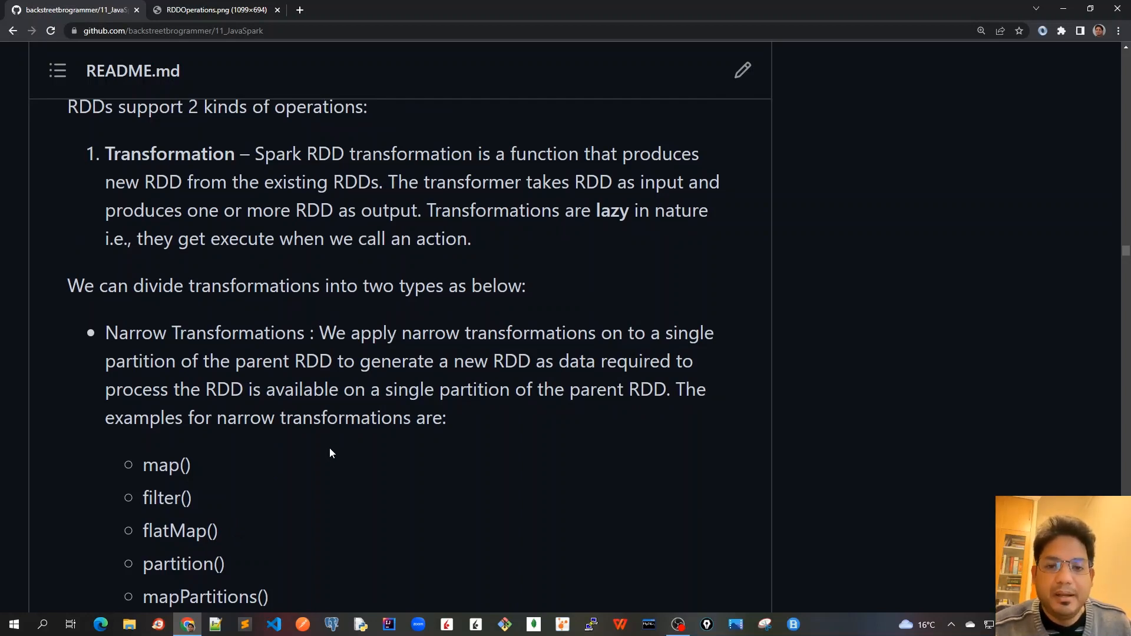
{"action": "mouse_move", "coordinate": [332, 458]}
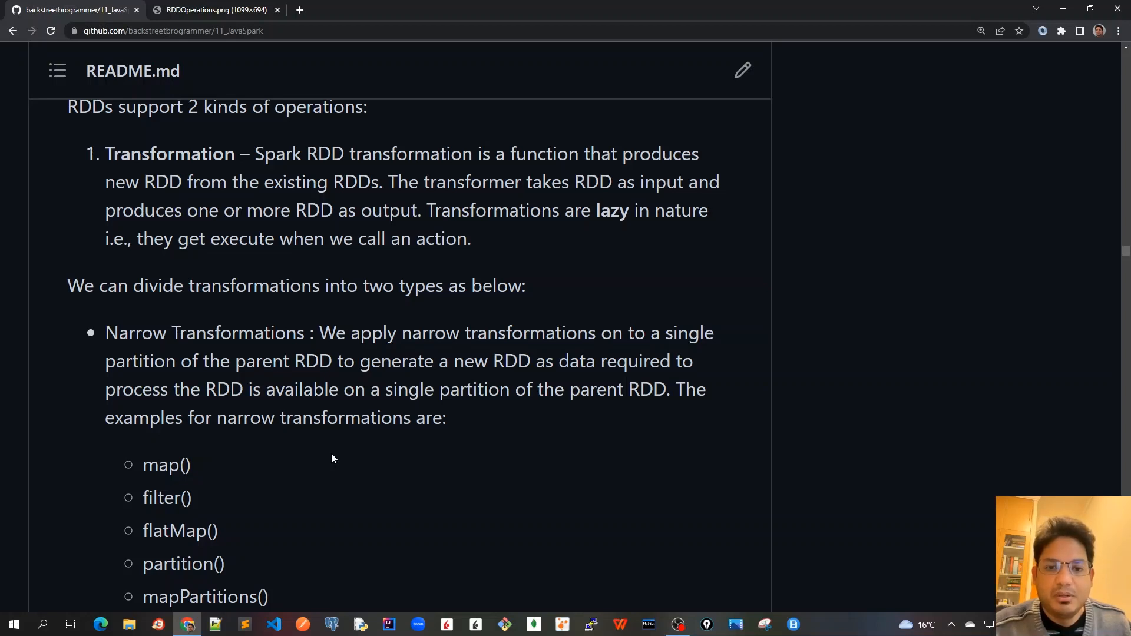
{"action": "scroll", "scroll_direction": "down", "scroll_amount": 3}
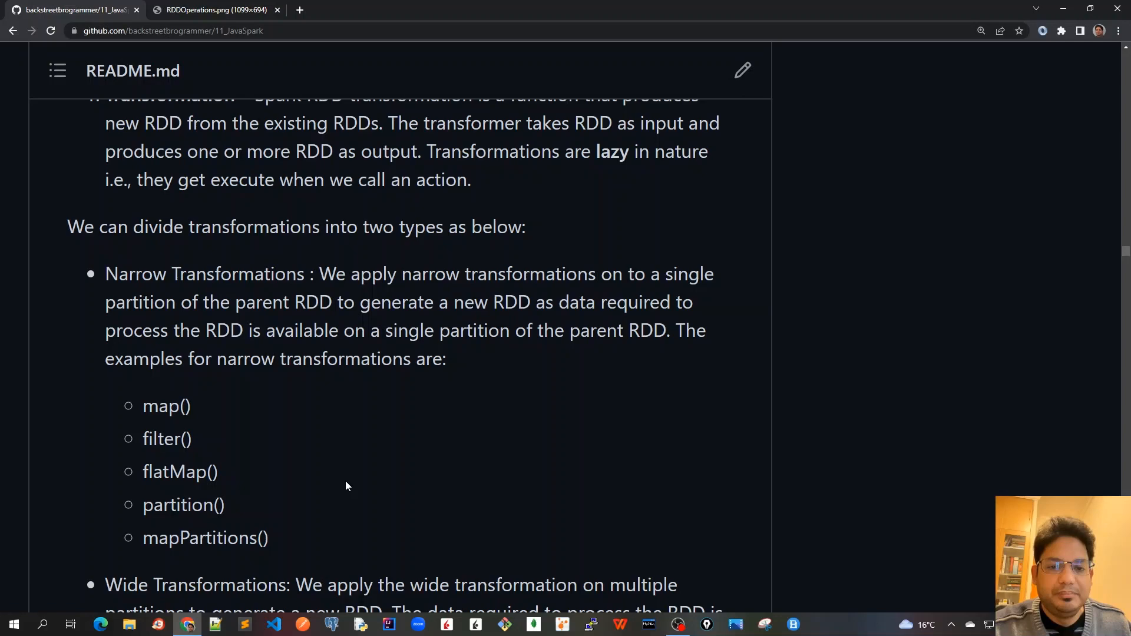
{"action": "scroll", "scroll_direction": "down", "scroll_amount": 3}
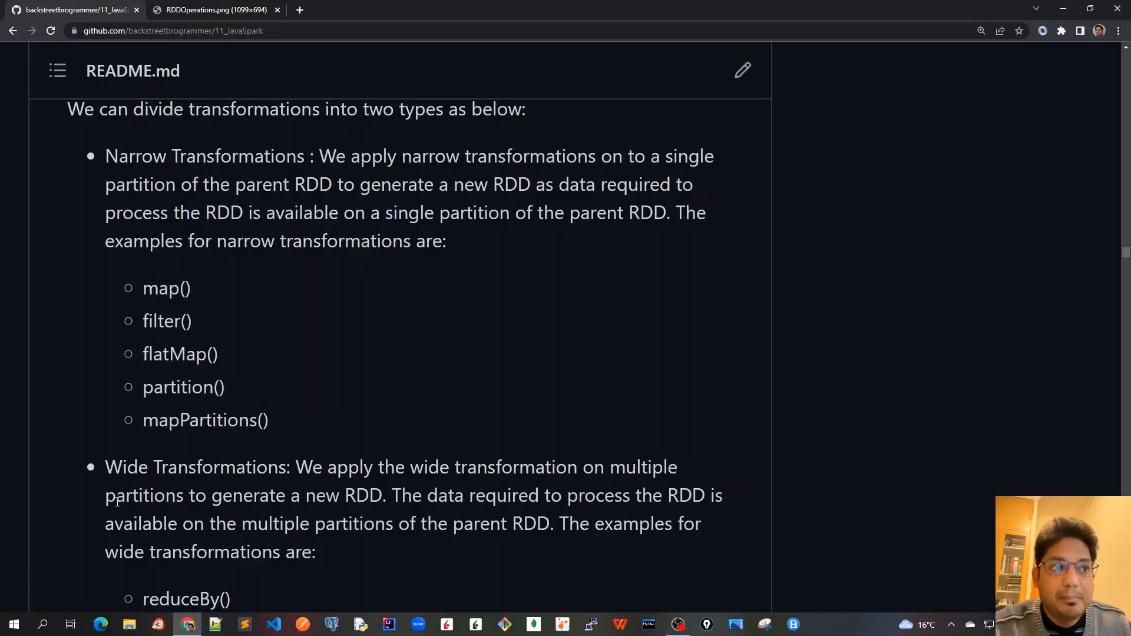
{"action": "left_click_drag", "start_coordinate": [105, 496], "coordinate": [383, 496]}
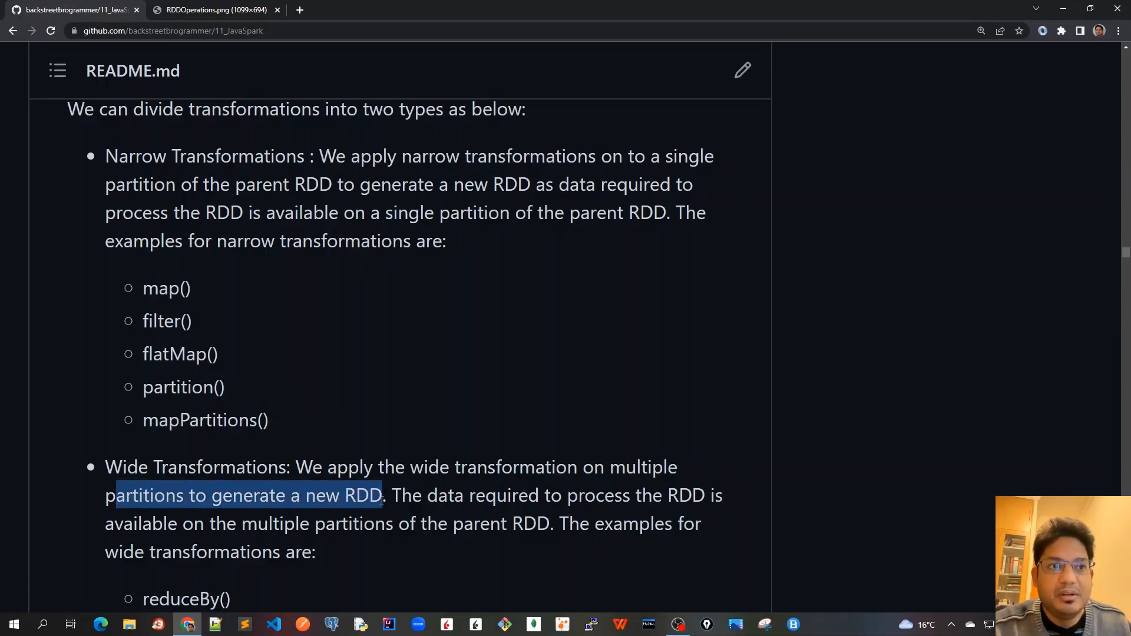
{"action": "scroll", "scroll_direction": "down", "scroll_amount": 3}
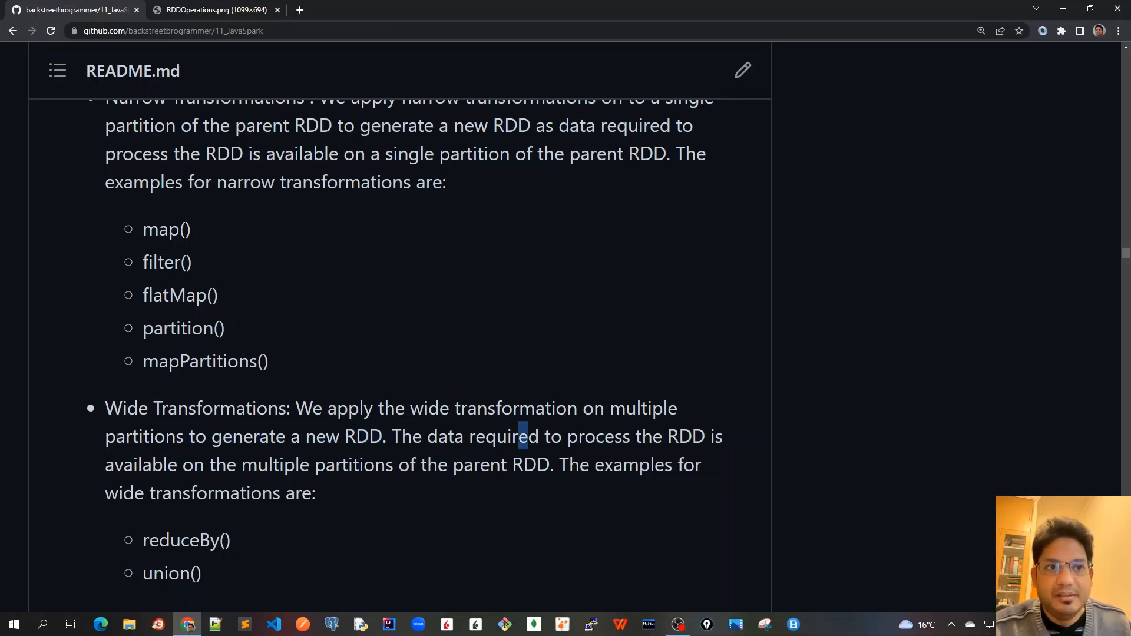
{"action": "left_click_drag", "start_coordinate": [527, 437], "coordinate": [714, 436]}
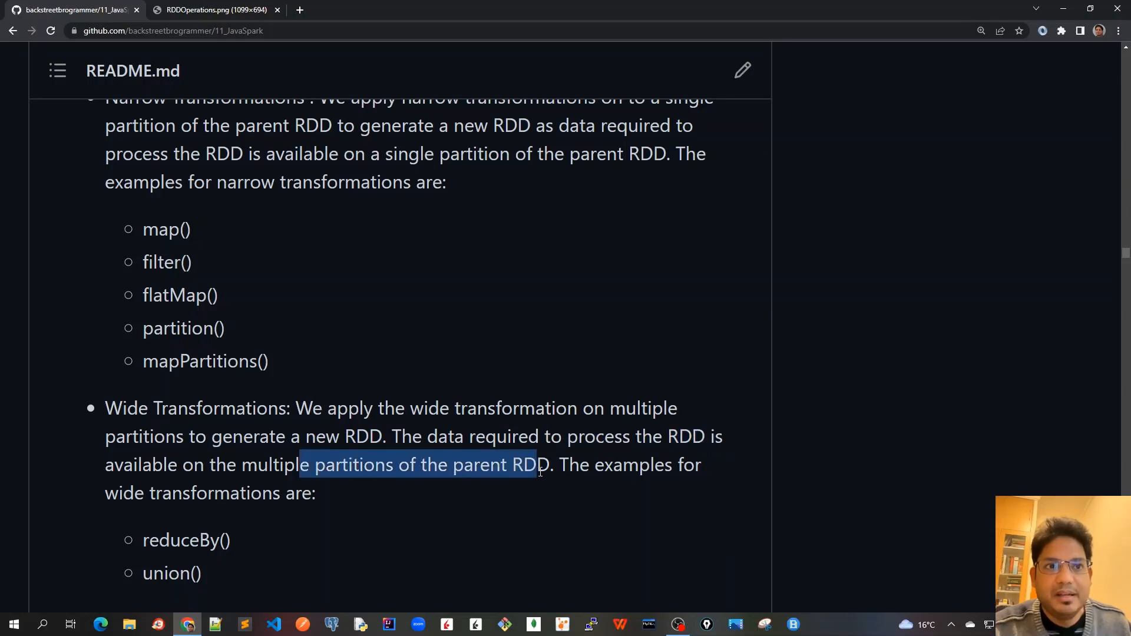
{"action": "scroll", "scroll_direction": "down", "scroll_amount": 3}
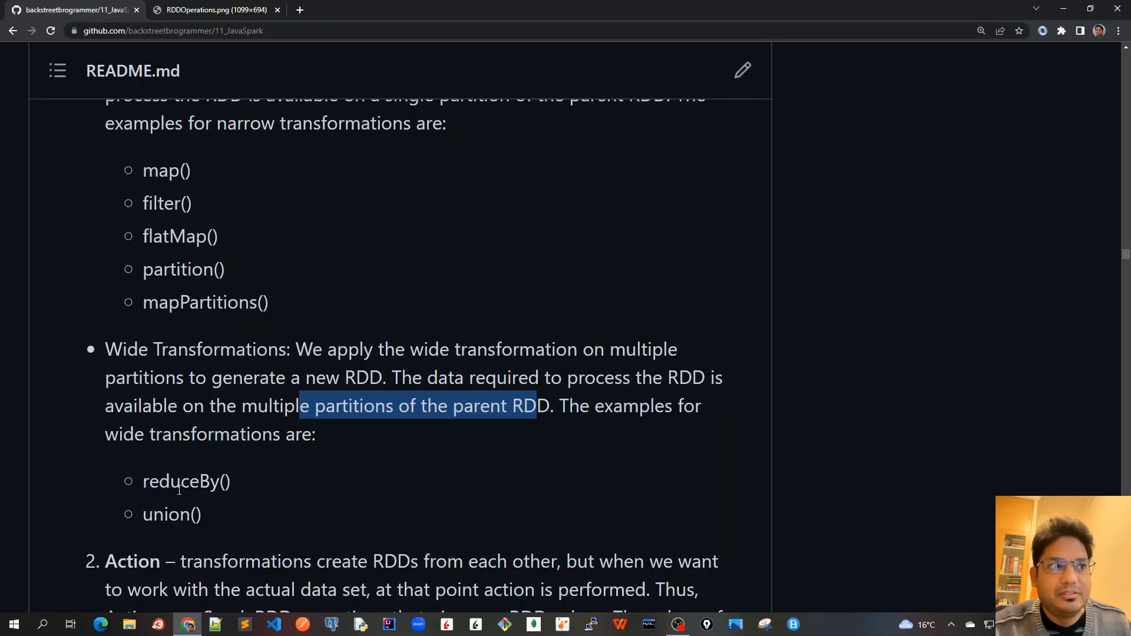
{"action": "double_click", "coordinate": [166, 514]}
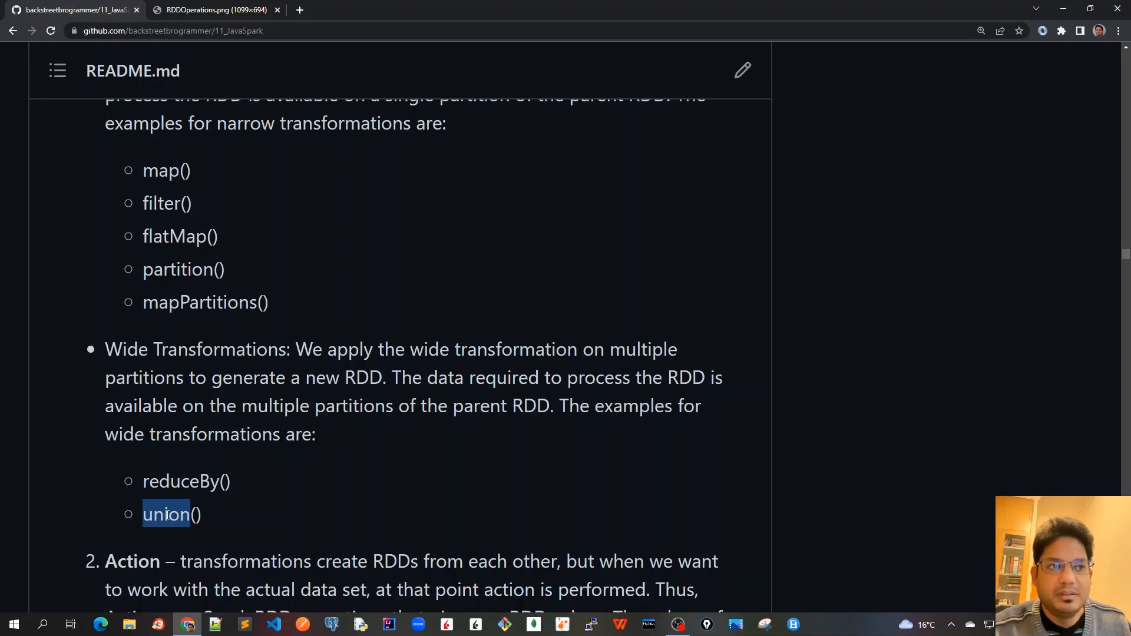
{"action": "double_click", "coordinate": [180, 481]}
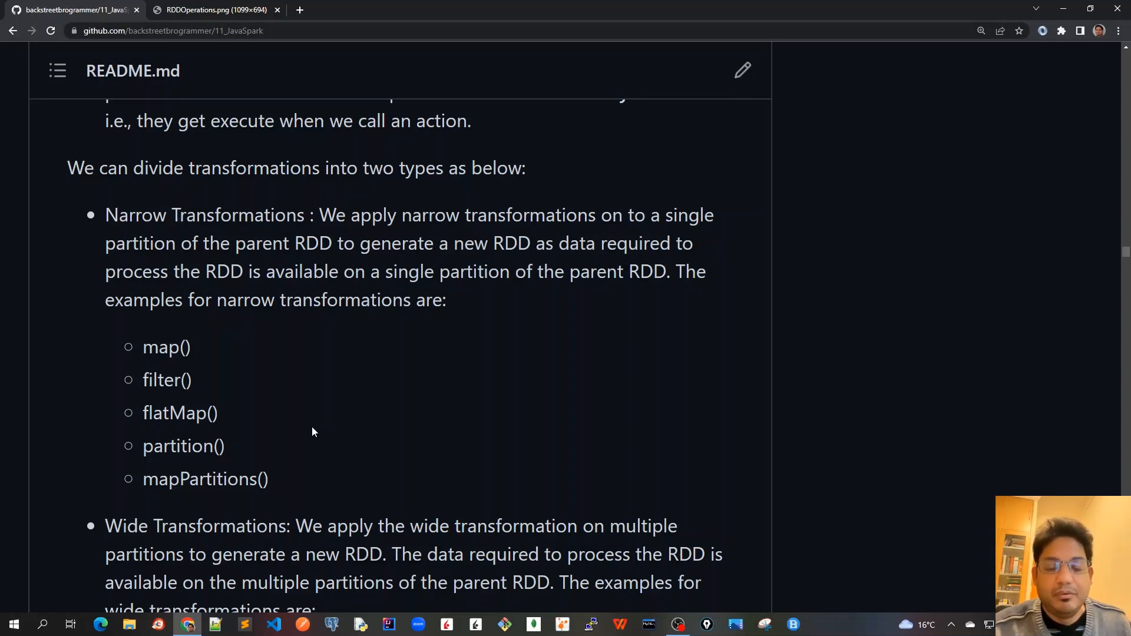
{"action": "mouse_move", "coordinate": [148, 347]}
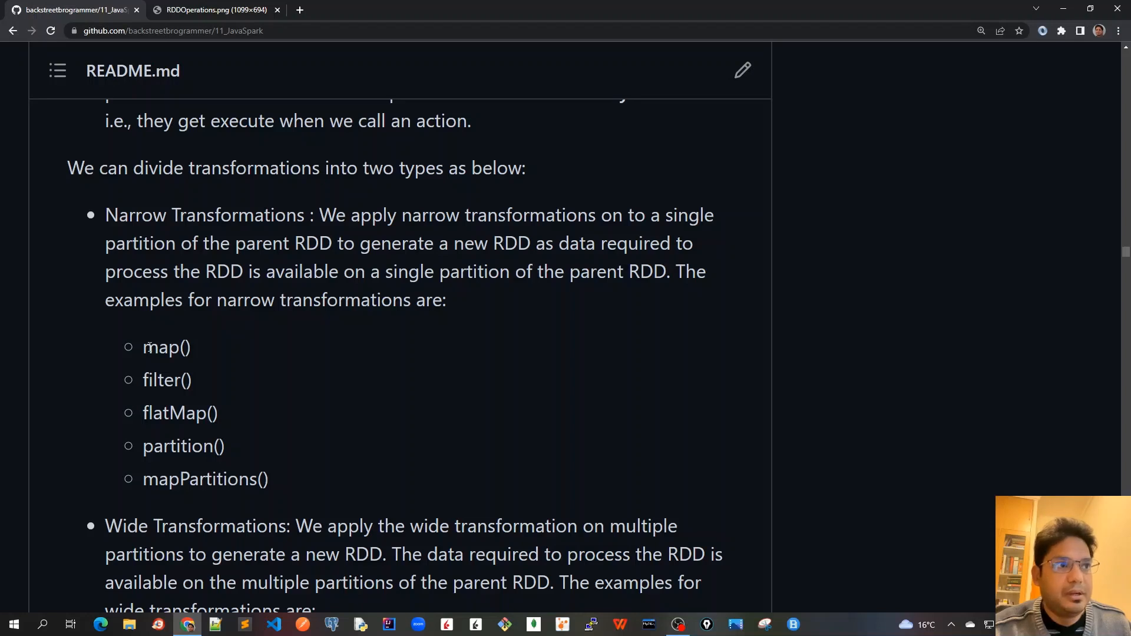
Highlight the narrow examples list, then scroll down to the numbered Action item
{"action": "left_click_drag", "start_coordinate": [143, 347], "coordinate": [269, 478]}
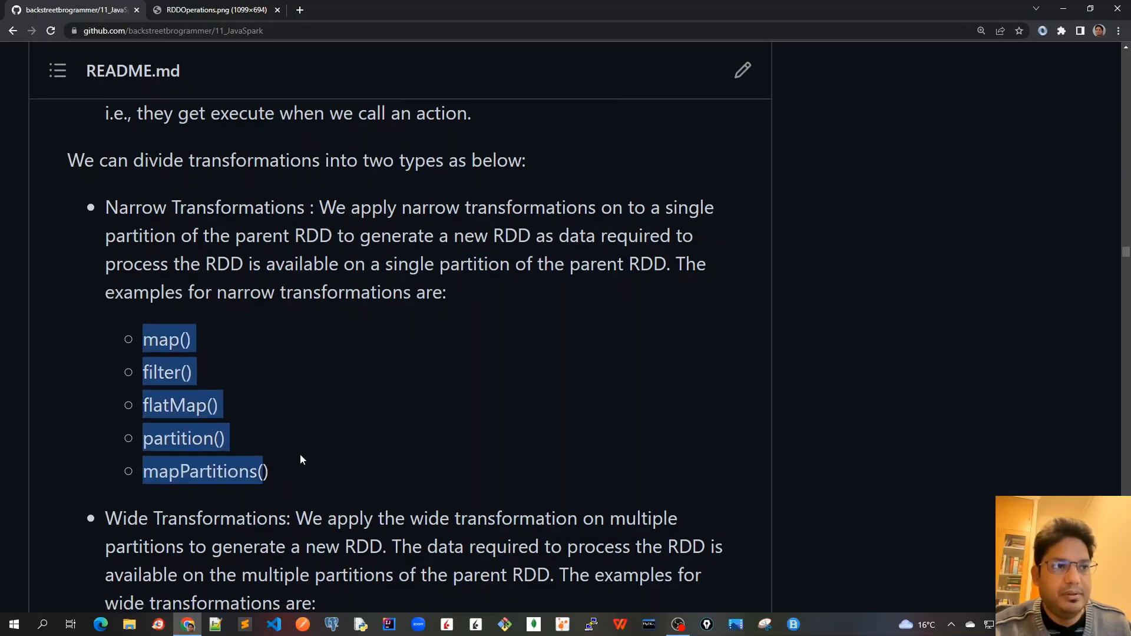
{"action": "scroll", "scroll_direction": "down", "scroll_amount": 3}
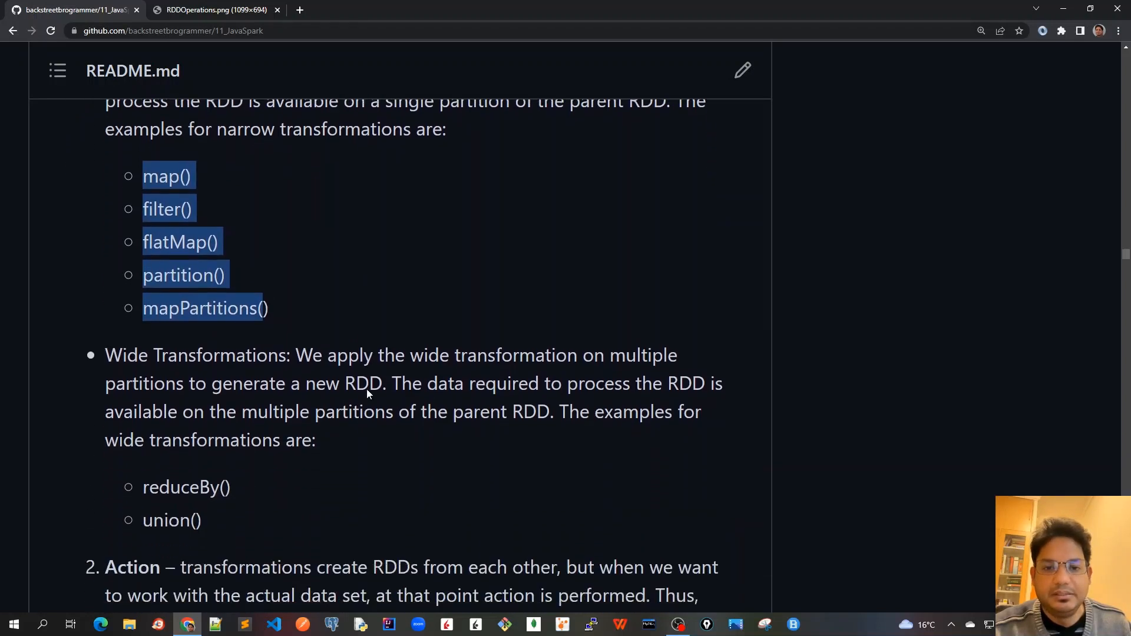
{"action": "scroll", "scroll_direction": "down", "scroll_amount": 3}
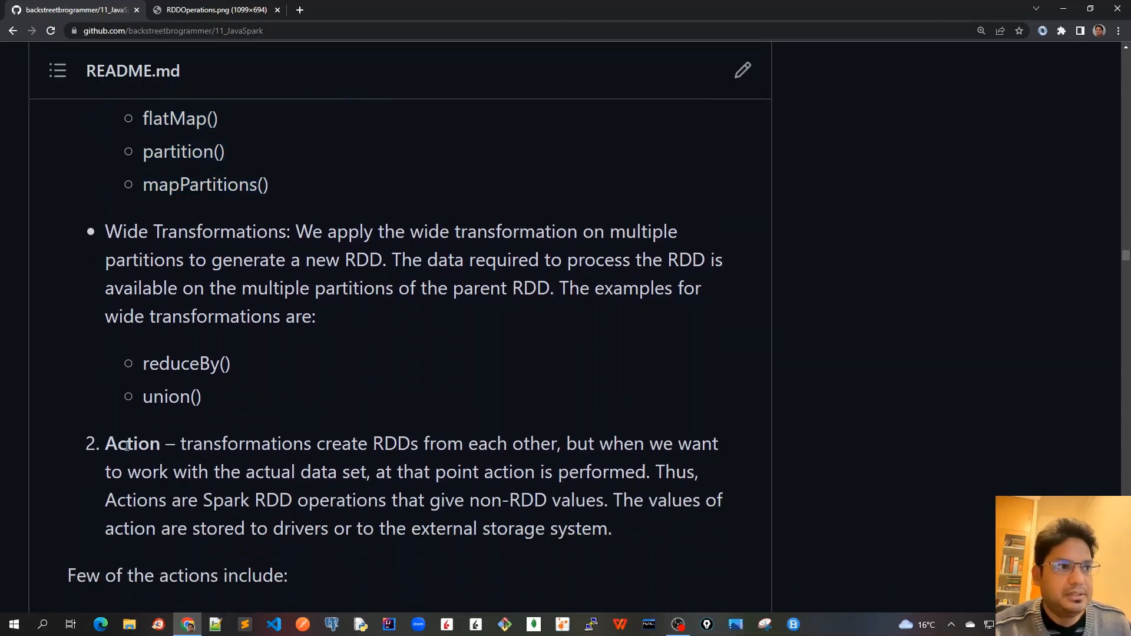
Highlight 'Action' and its definition of Spark RDD operations returning non-RDD values
{"action": "double_click", "coordinate": [245, 443]}
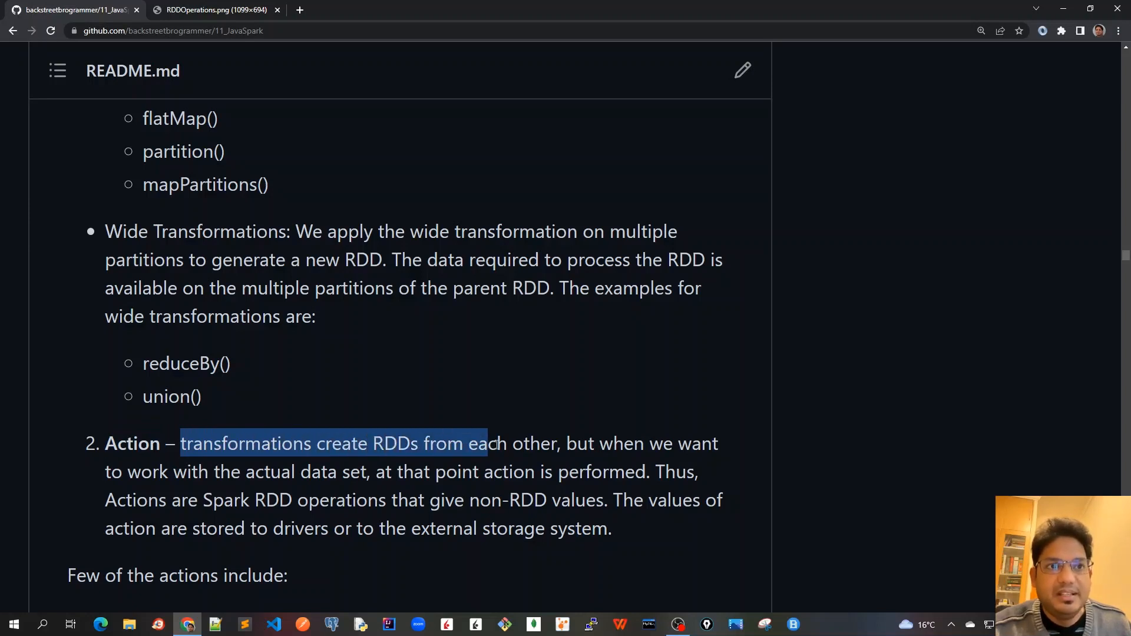
{"action": "left_click_drag", "start_coordinate": [495, 444], "coordinate": [718, 444]}
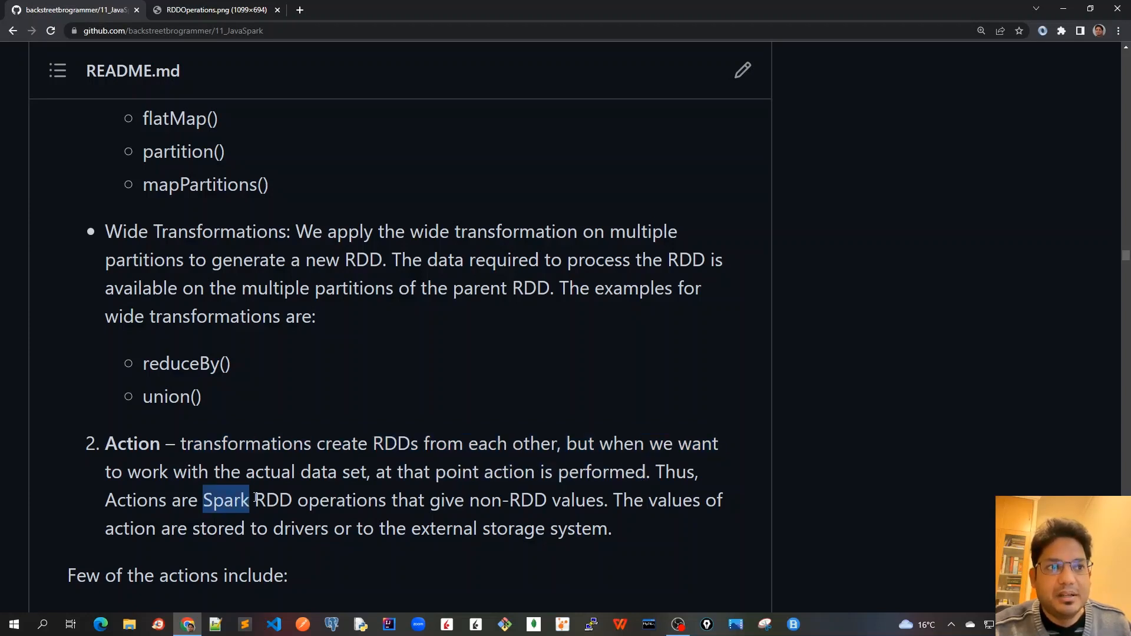
{"action": "left_click_drag", "start_coordinate": [245, 500], "coordinate": [516, 500]}
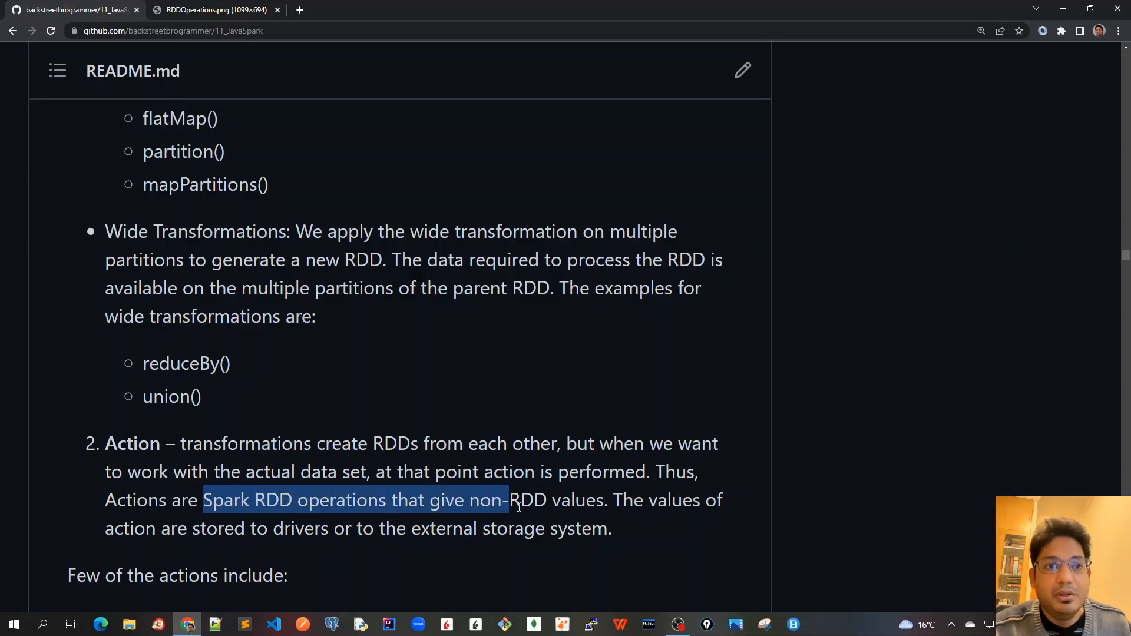
{"action": "left_click_drag", "start_coordinate": [507, 500], "coordinate": [563, 501]}
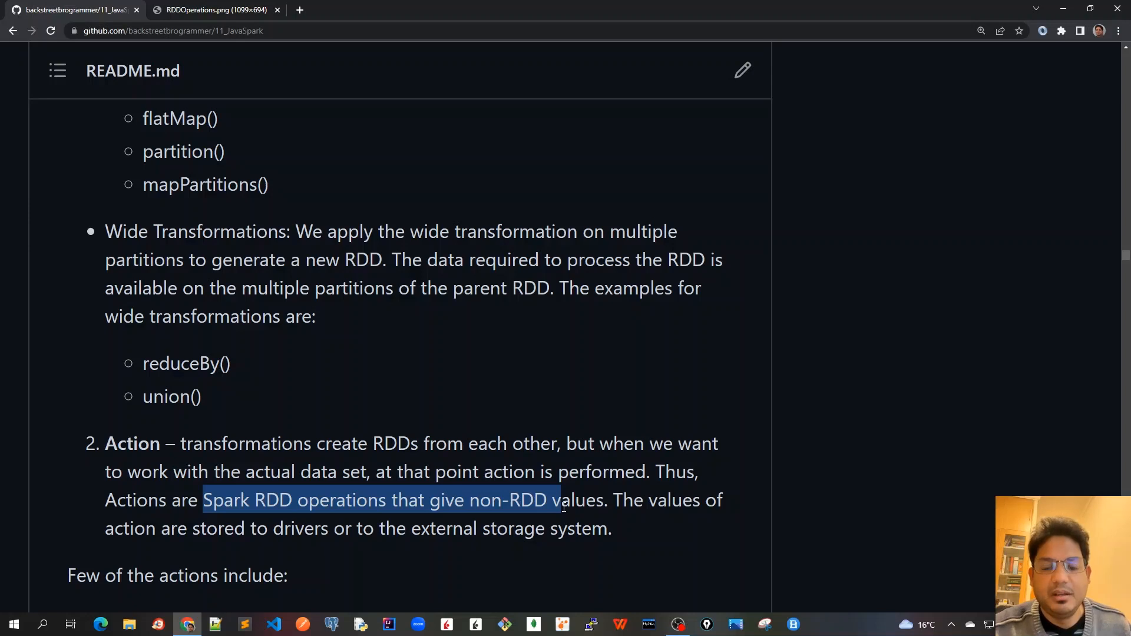
Mark the phrase 'drivers or to the external storage system.' in the Action paragraph
{"action": "scroll", "scroll_direction": "down", "scroll_amount": 3}
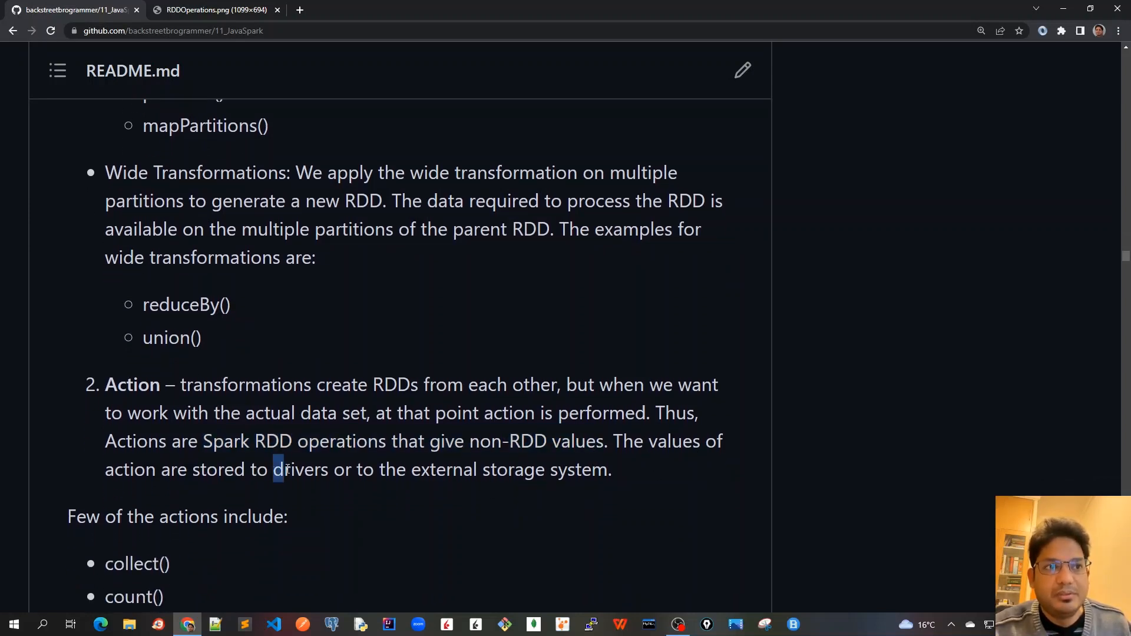
{"action": "left_click_drag", "start_coordinate": [273, 470], "coordinate": [612, 470]}
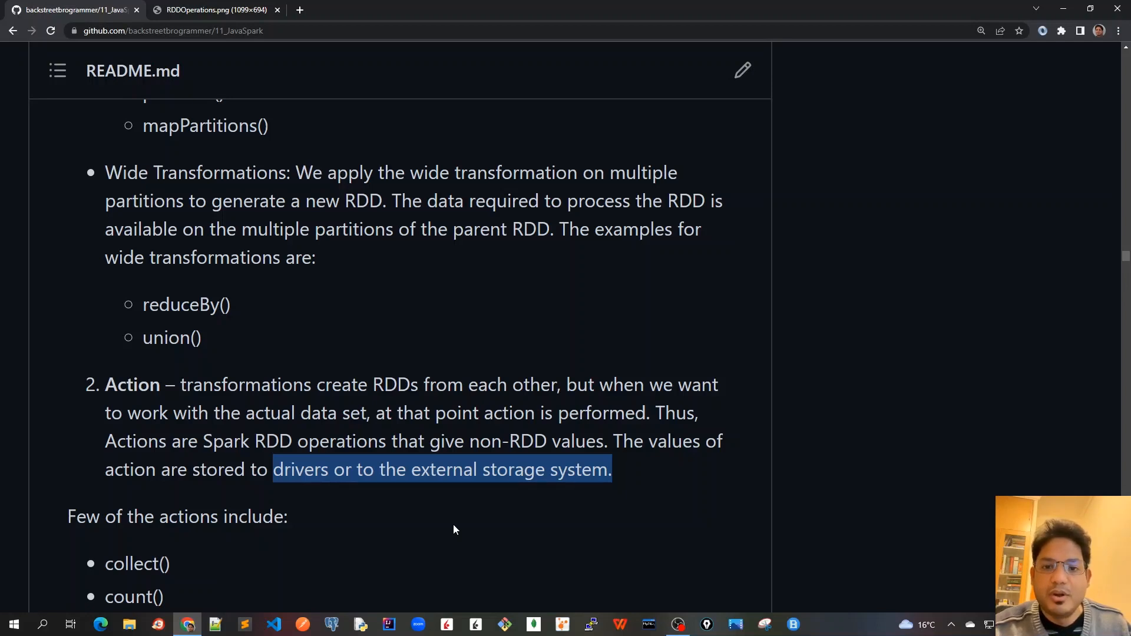
{"action": "mouse_move", "coordinate": [439, 538]}
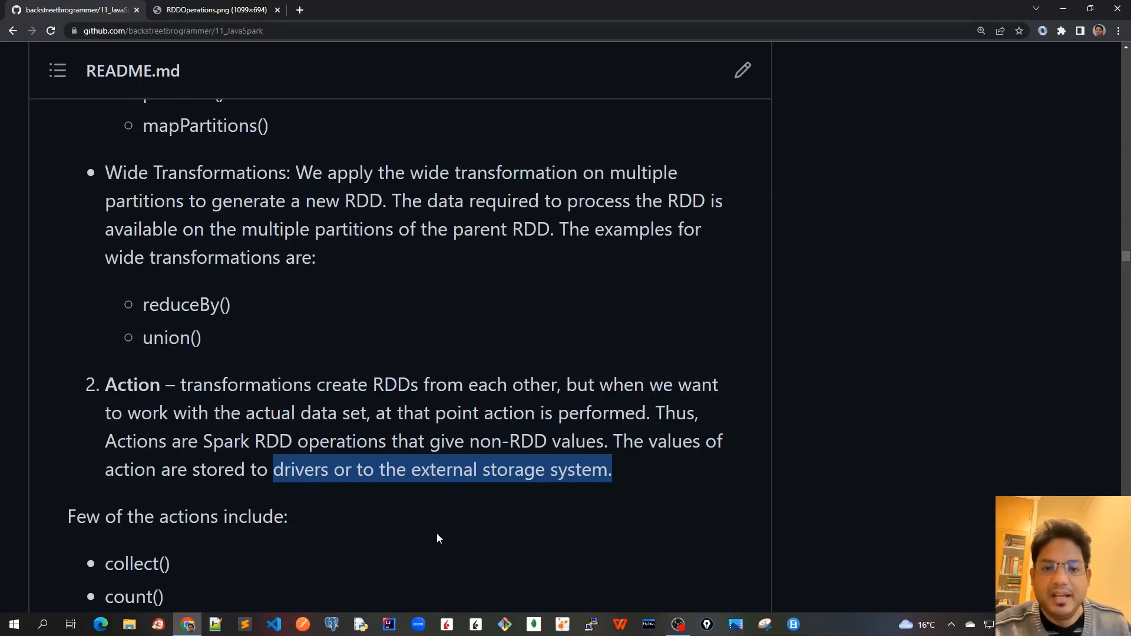
Mark collect(), count() and first() in the actions list, reaching the Executor-to-driver sentence
{"action": "scroll", "scroll_direction": "down", "scroll_amount": 3}
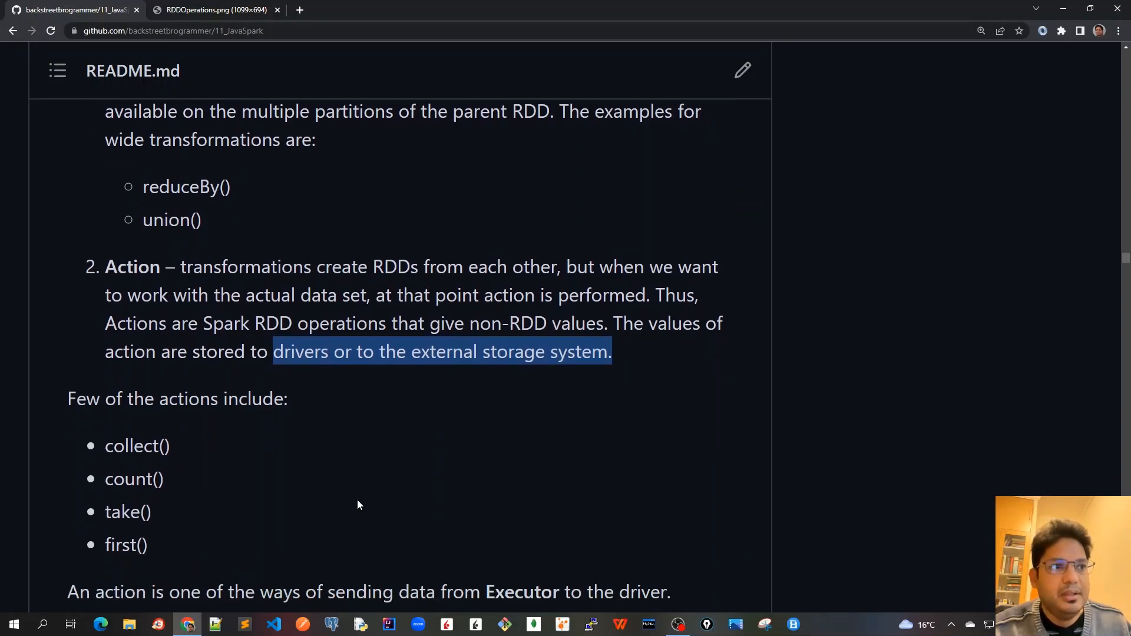
{"action": "double_click", "coordinate": [131, 446]}
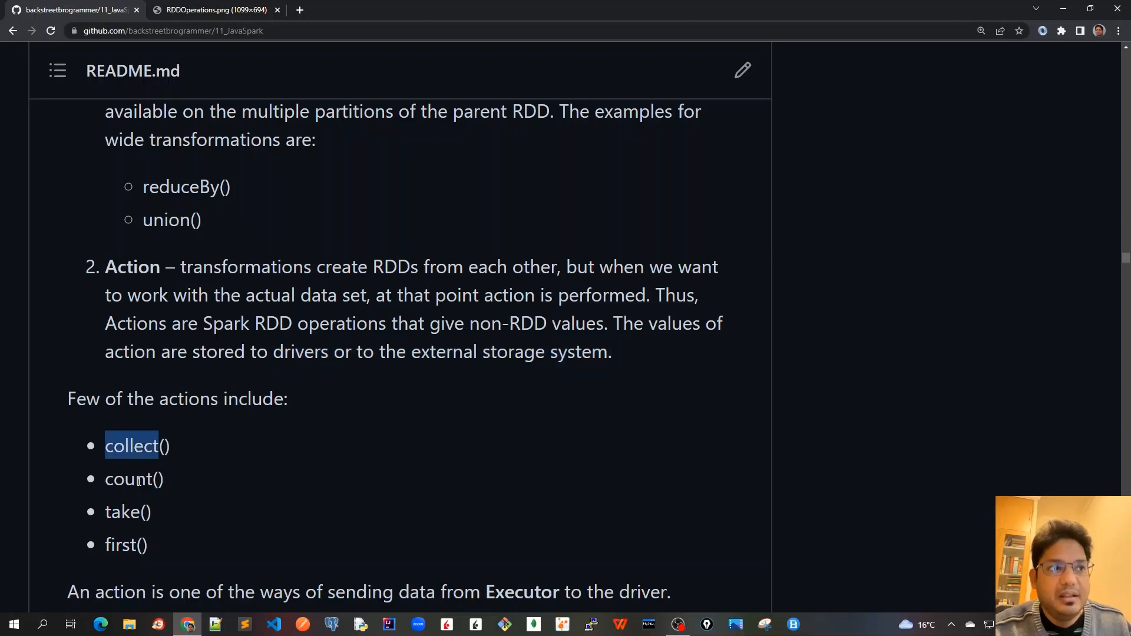
{"action": "double_click", "coordinate": [128, 479]}
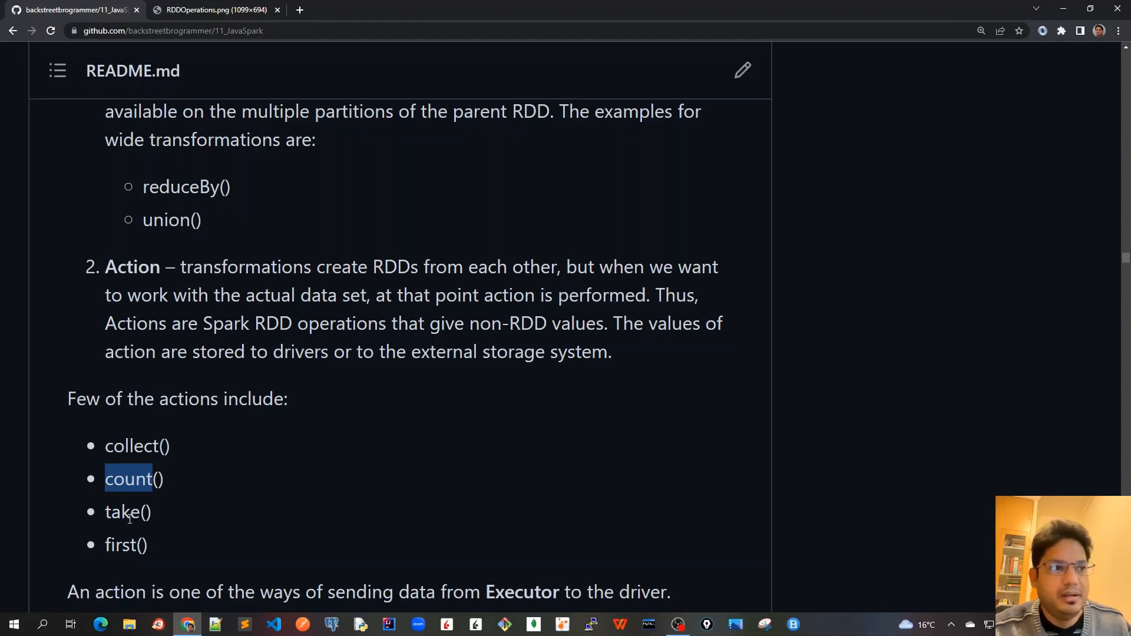
{"action": "double_click", "coordinate": [122, 512]}
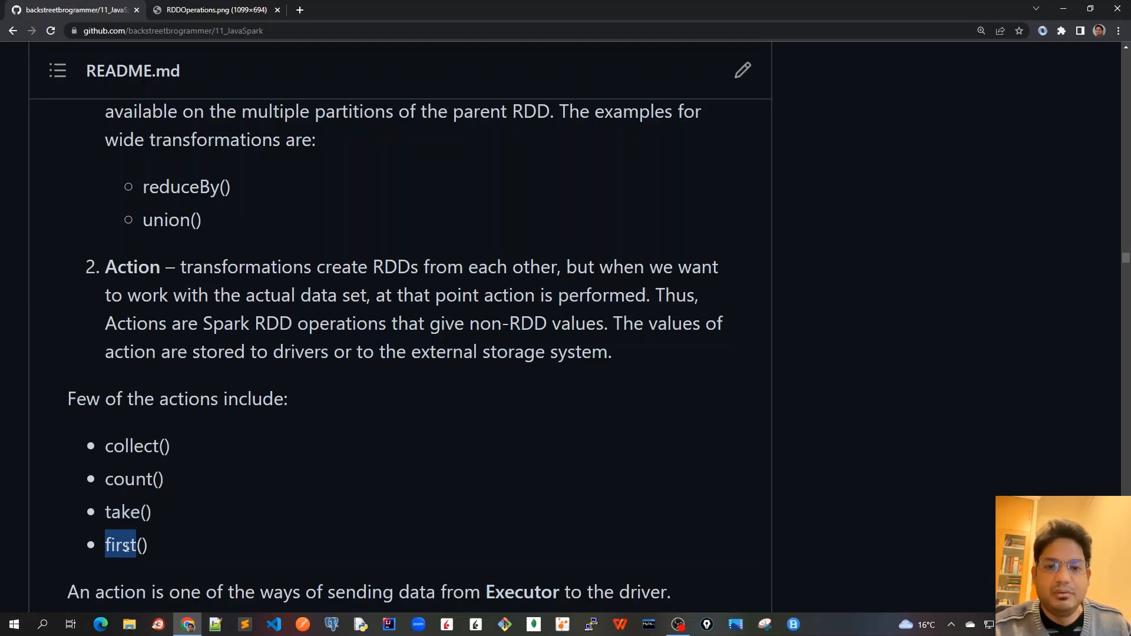
{"action": "mouse_move", "coordinate": [322, 542]}
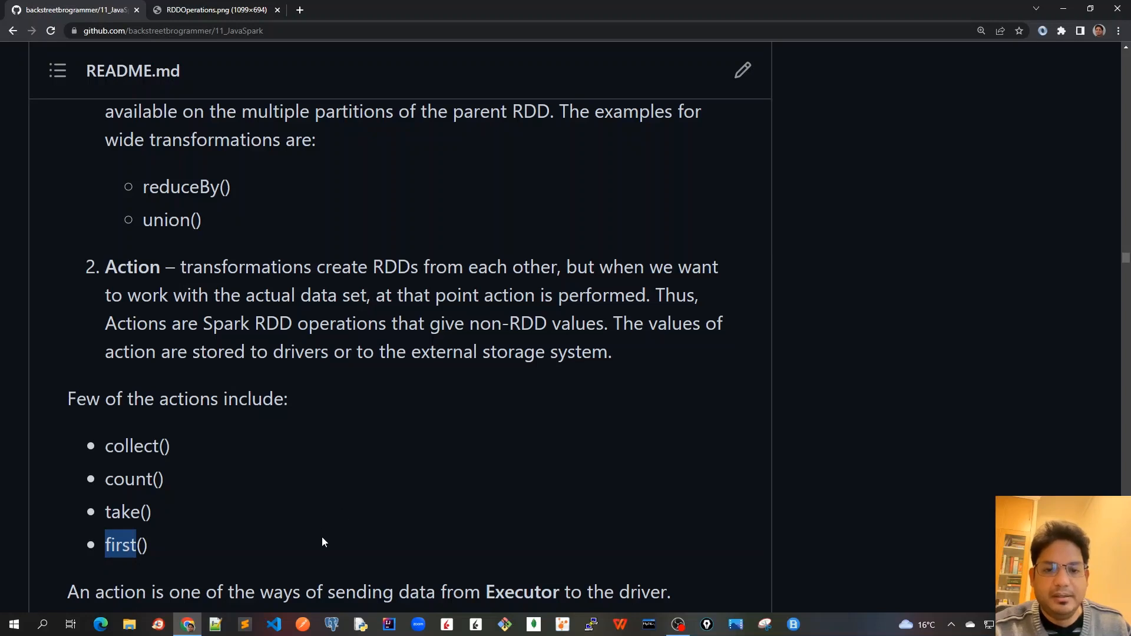
{"action": "scroll", "scroll_direction": "down", "scroll_amount": 3}
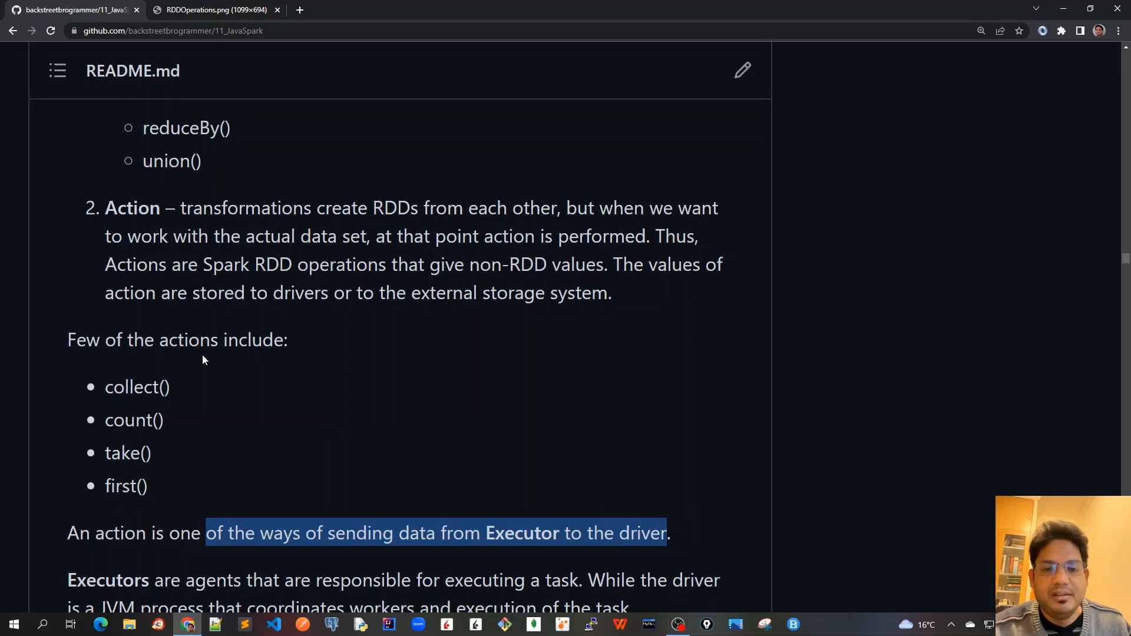
{"action": "mouse_move", "coordinate": [196, 381]}
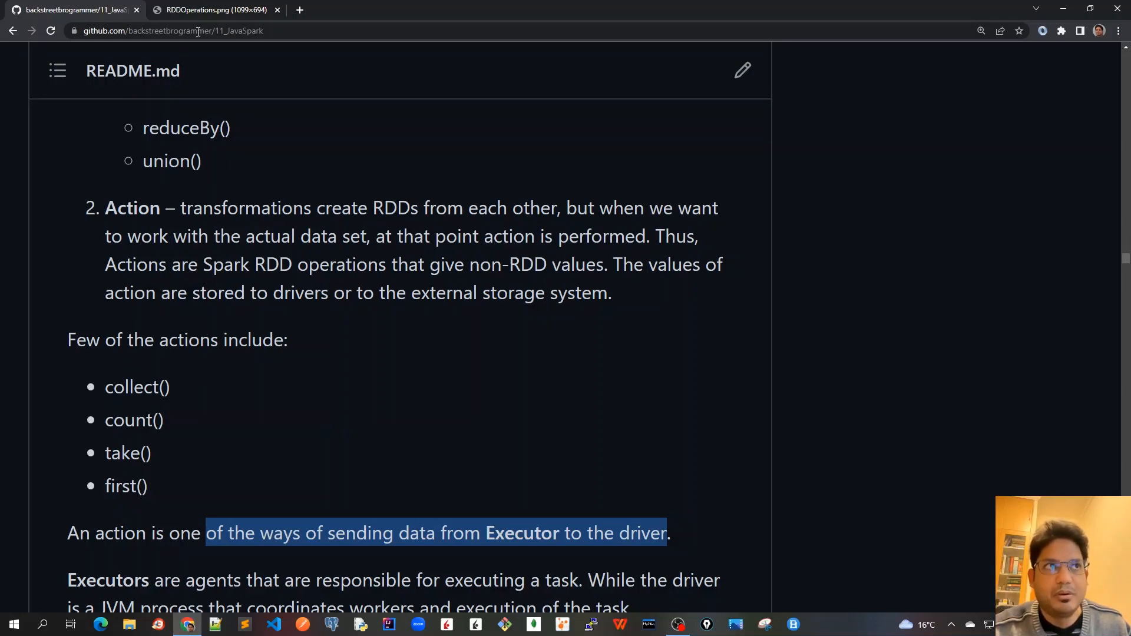
Switch to the RDDOperations.png tab to view the Spark RDD operations diagram
{"action": "left_click", "coordinate": [214, 9]}
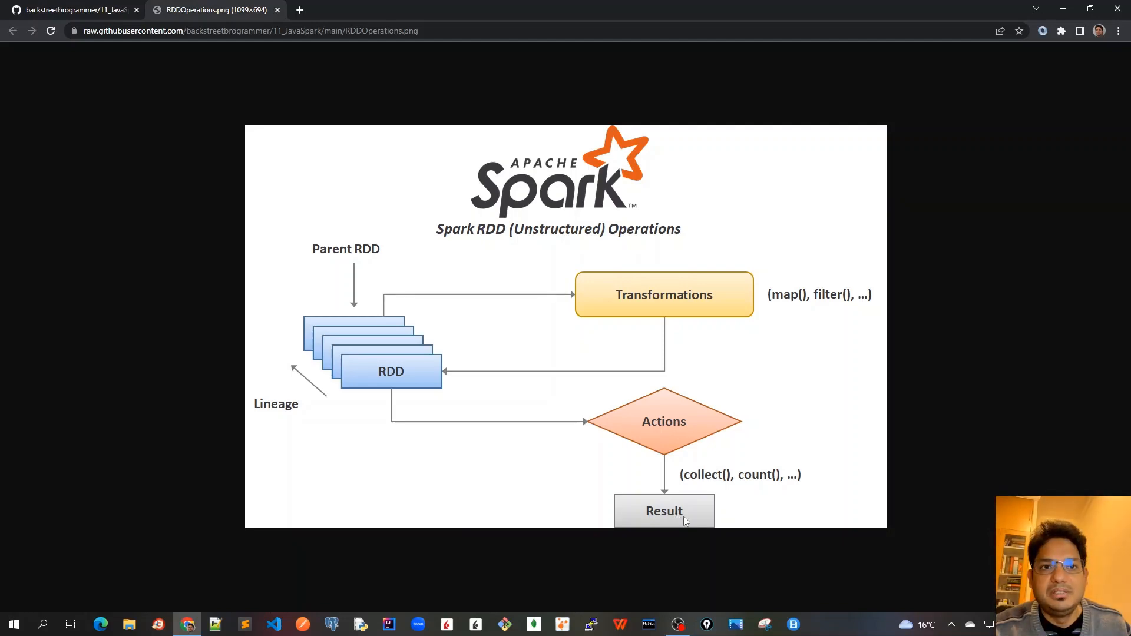
{"action": "mouse_move", "coordinate": [599, 478]}
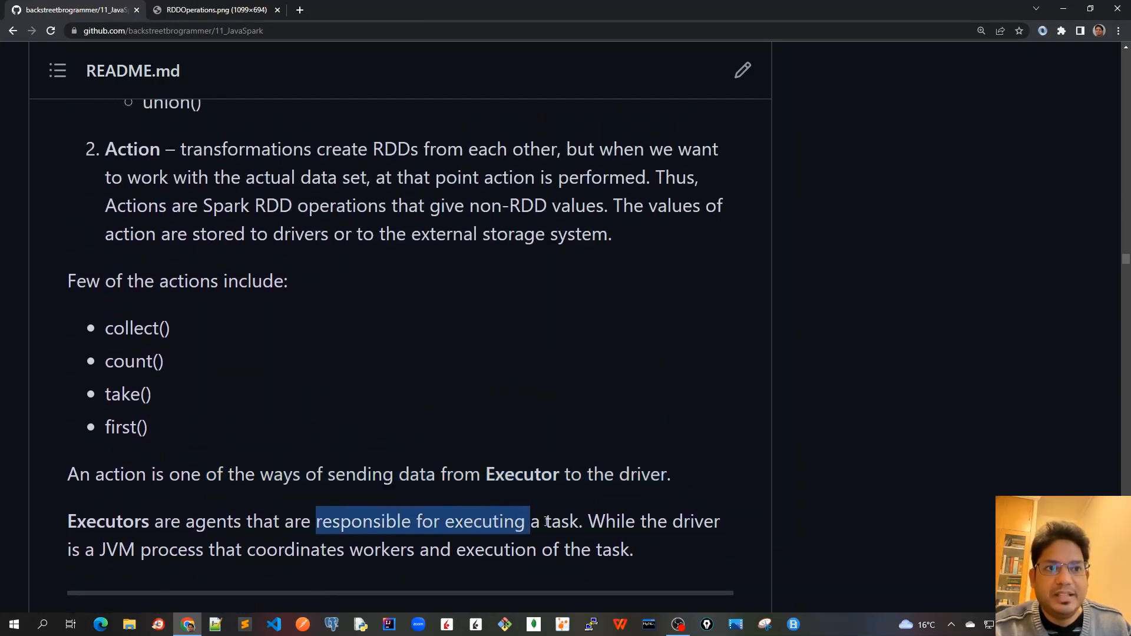
Mark the 'While the driver is a JVM process…' sentence, then scroll up to the Table of contents
{"action": "left_click_drag", "start_coordinate": [527, 521], "coordinate": [581, 521]}
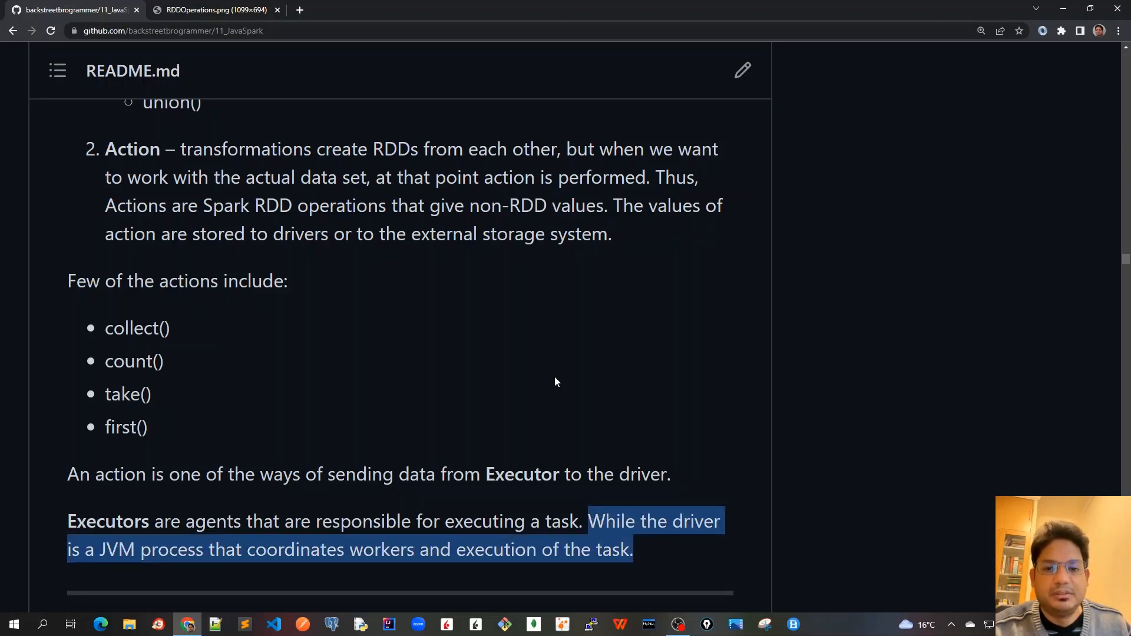
{"action": "mouse_move", "coordinate": [563, 412]}
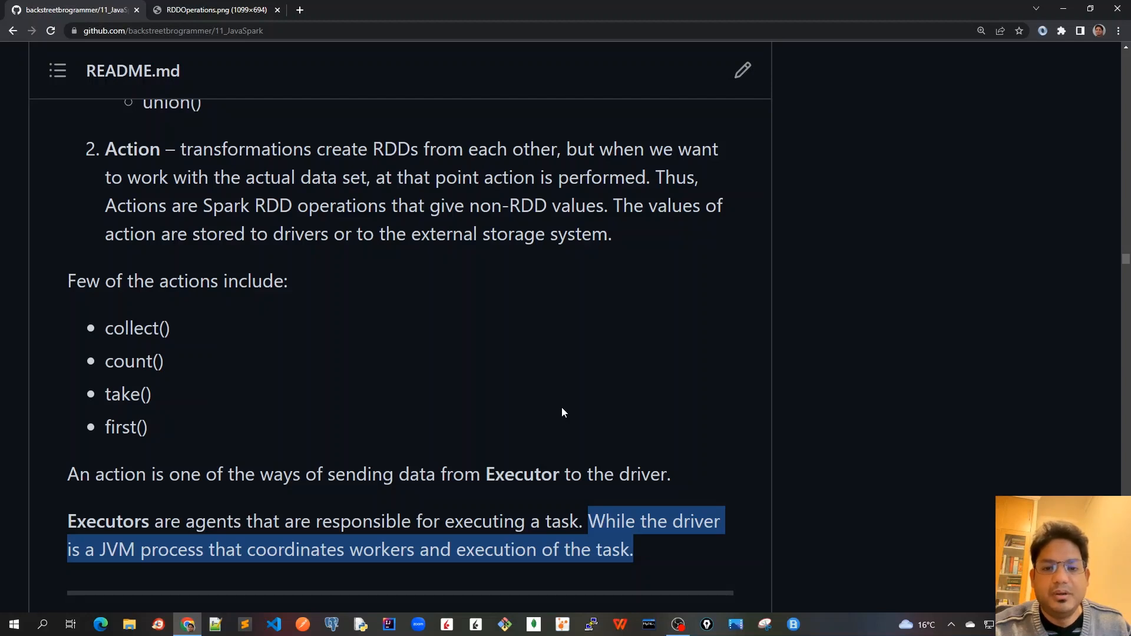
{"action": "scroll", "scroll_direction": "up", "scroll_amount": 3}
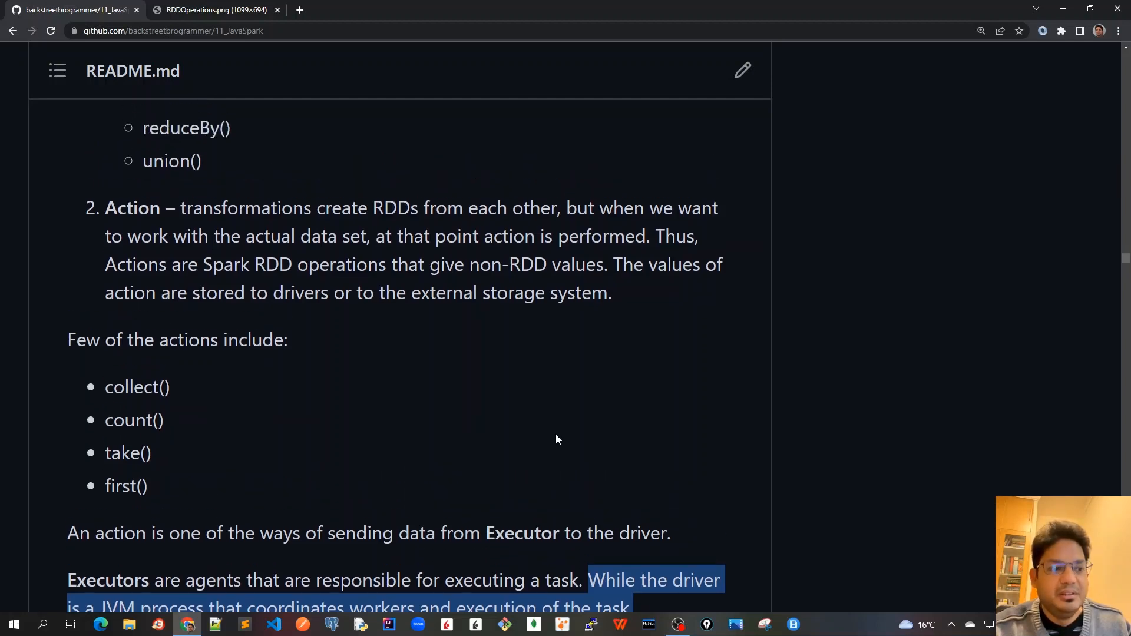
{"action": "scroll", "scroll_direction": "up", "scroll_amount": 3}
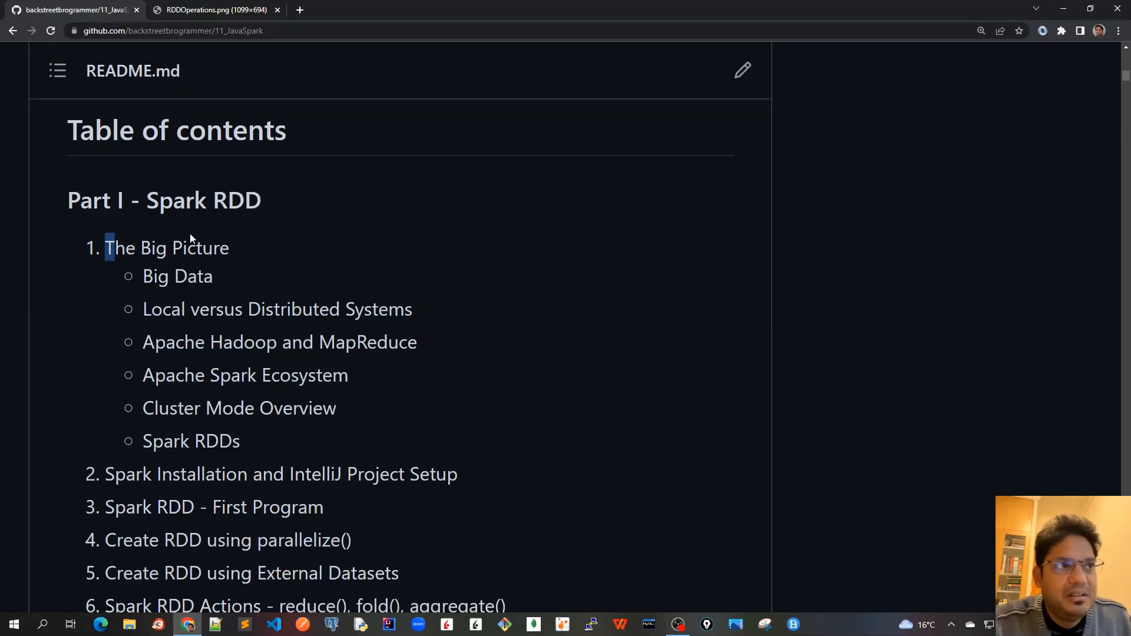
{"action": "left_click_drag", "start_coordinate": [106, 247], "coordinate": [241, 441]}
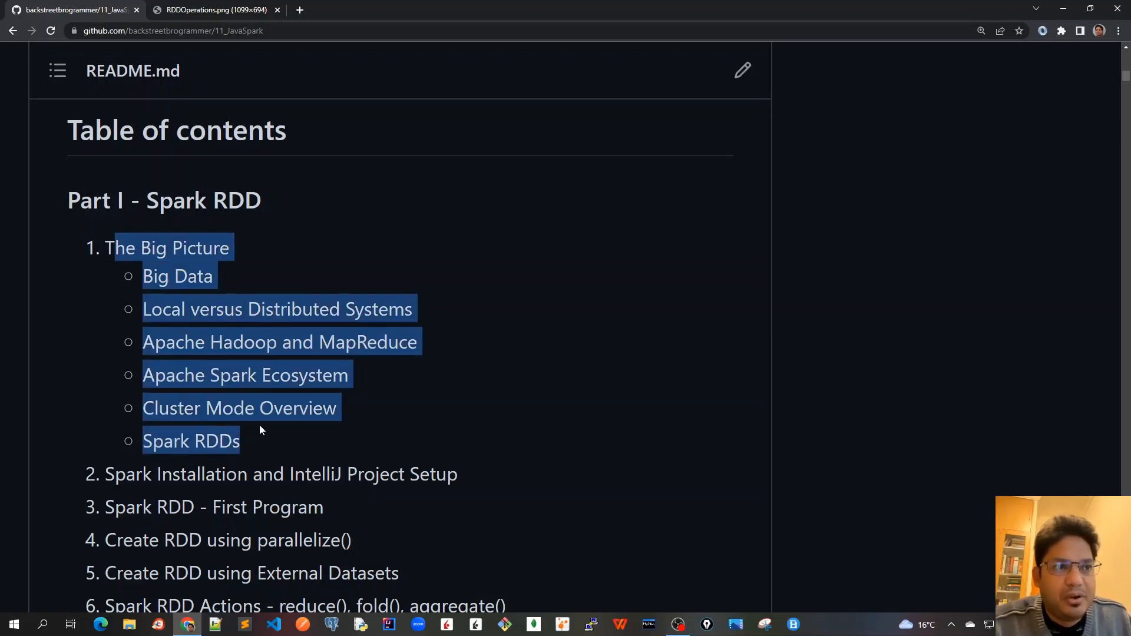
{"action": "mouse_move", "coordinate": [238, 281]}
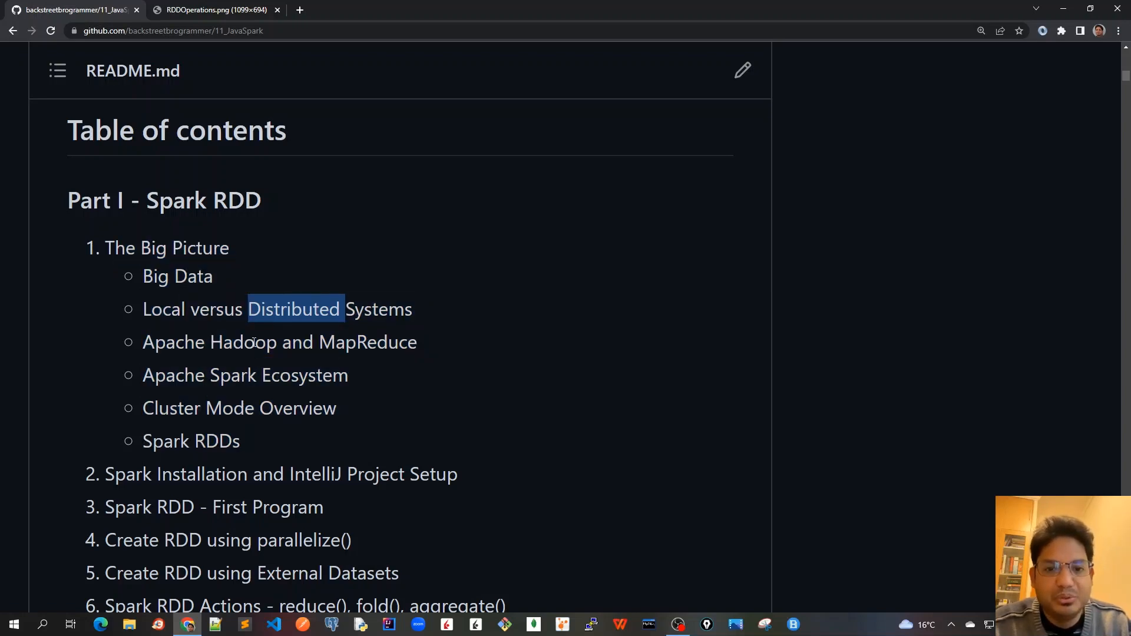
{"action": "mouse_move", "coordinate": [253, 382]}
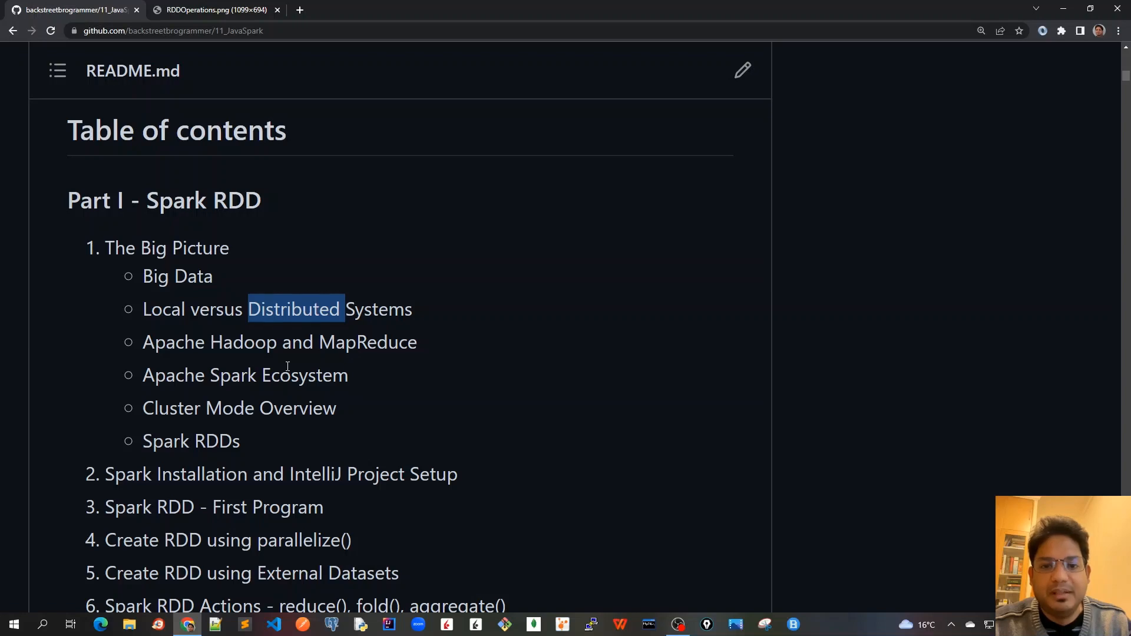
{"action": "mouse_move", "coordinate": [110, 492]}
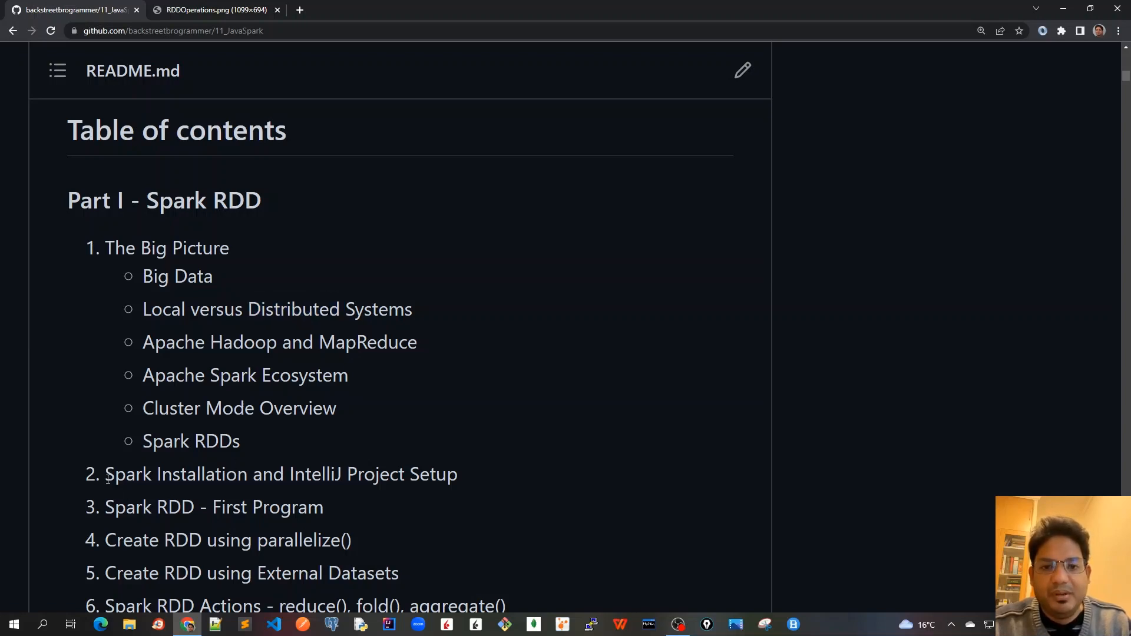
Mark 'Spark Installation' at the start of table-of-contents entry 2
{"action": "double_click", "coordinate": [127, 474]}
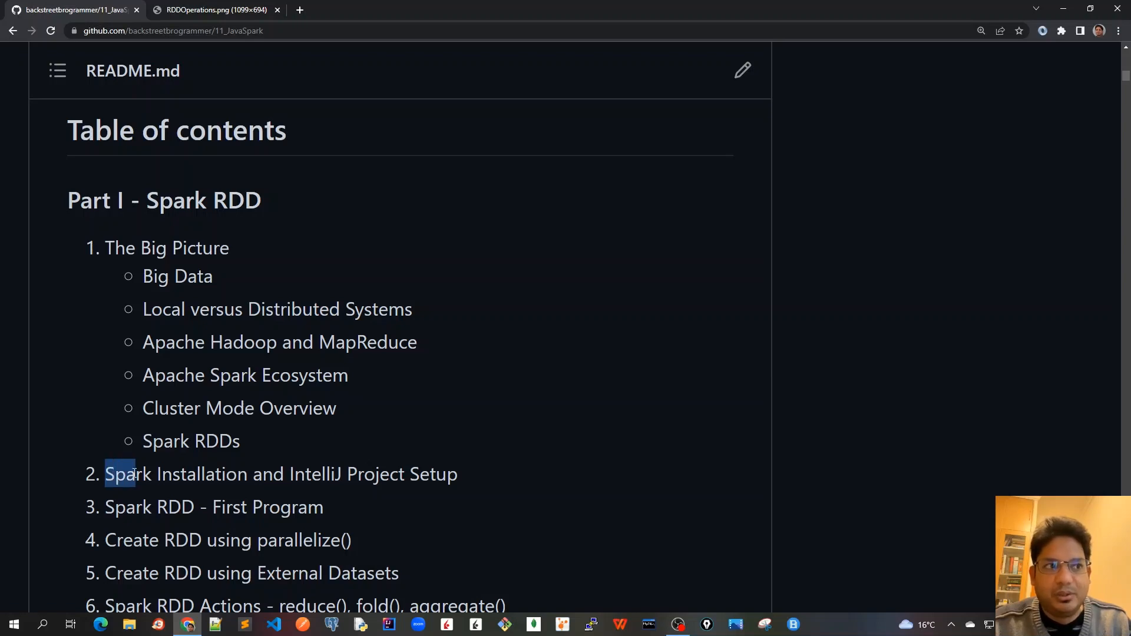
{"action": "left_click_drag", "start_coordinate": [106, 474], "coordinate": [205, 474]}
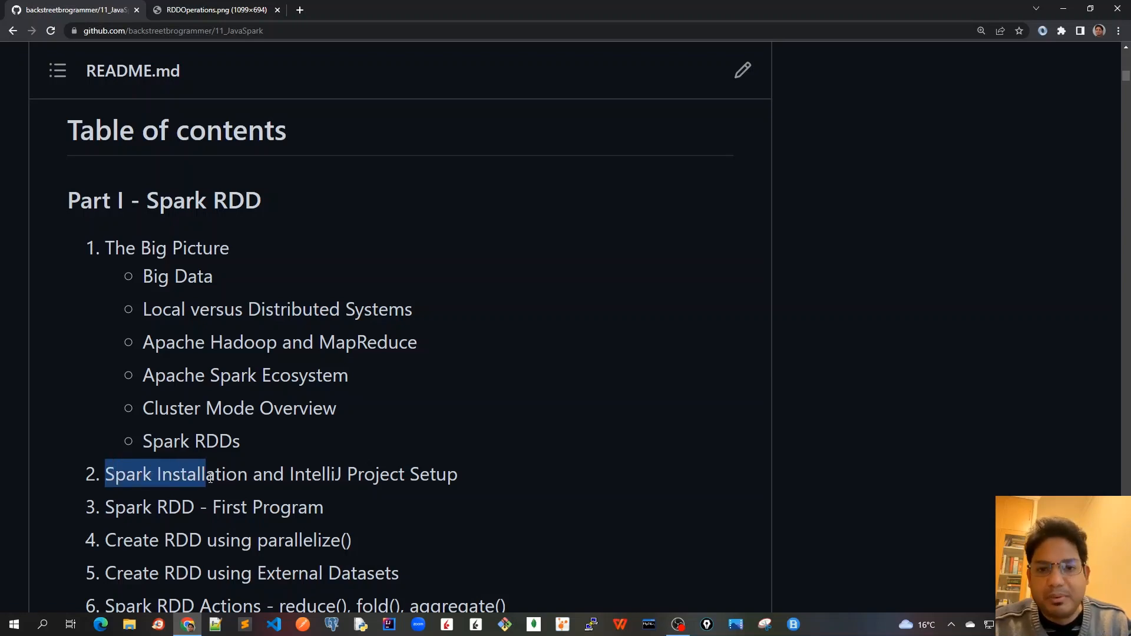